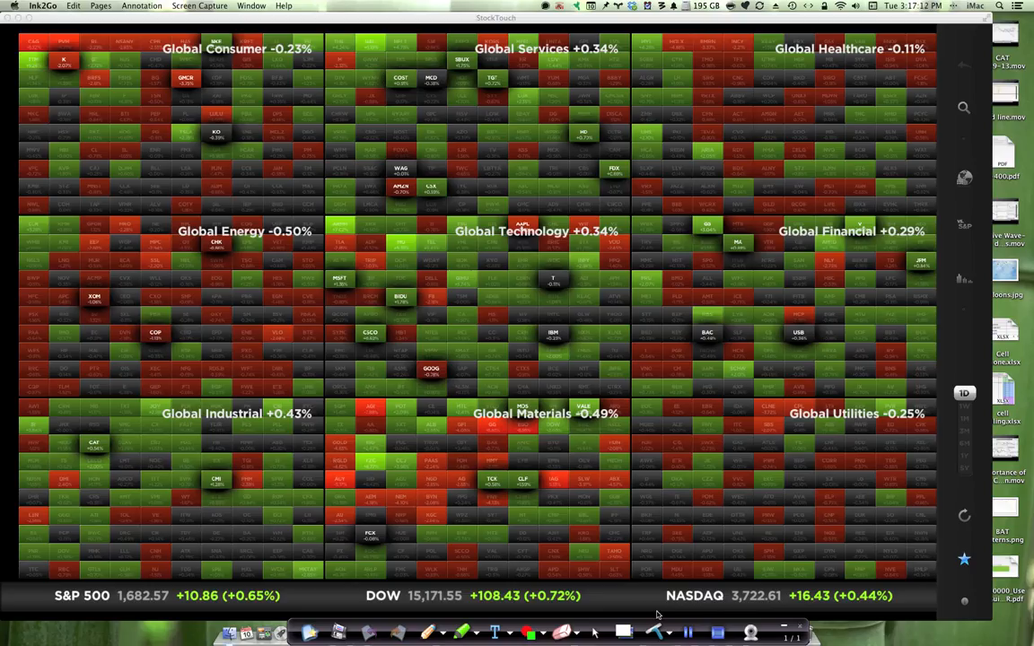
mouse_move(813, 267)
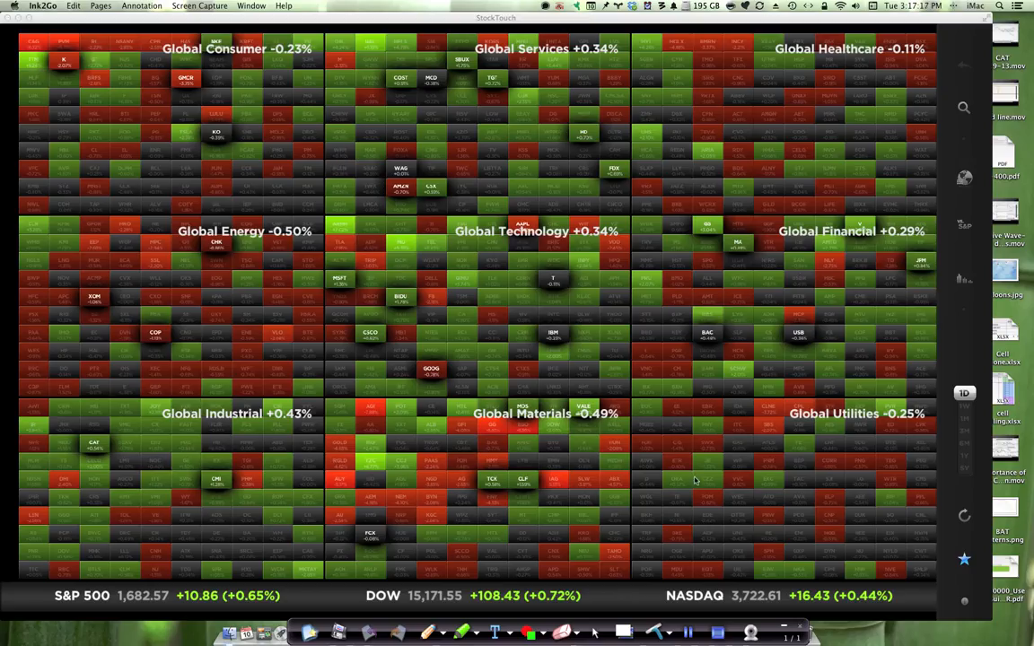
mouse_move(416, 520)
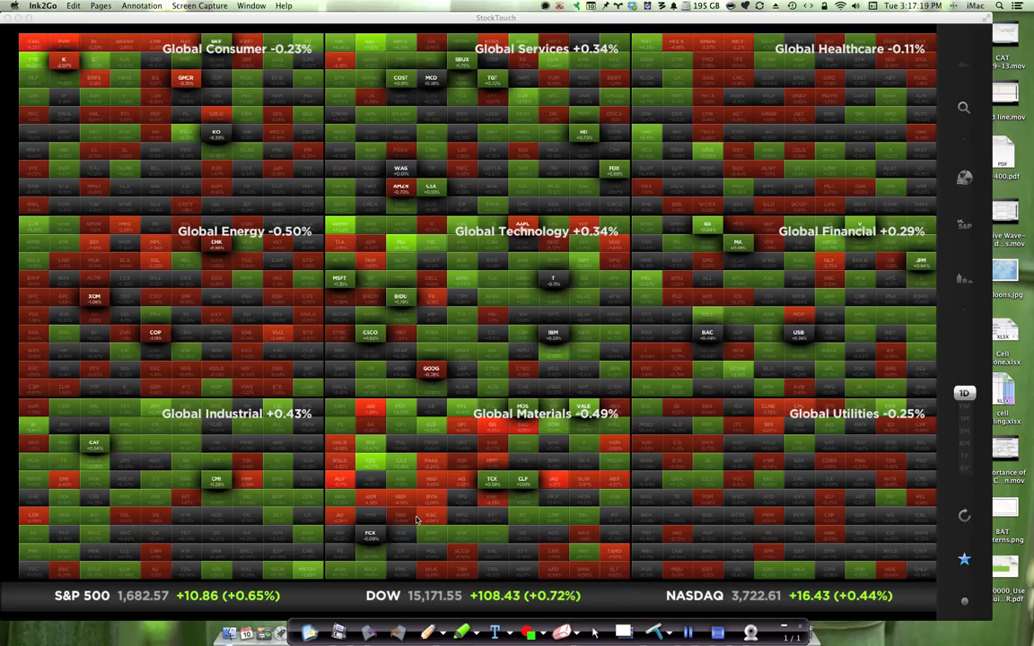
mouse_move(583, 147)
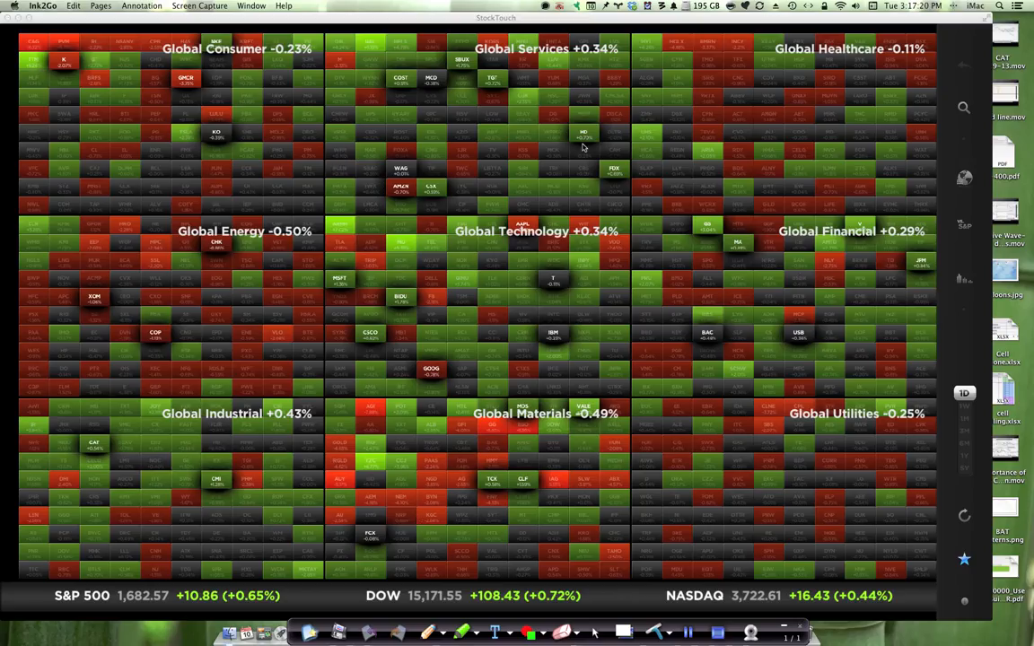
mouse_move(125, 604)
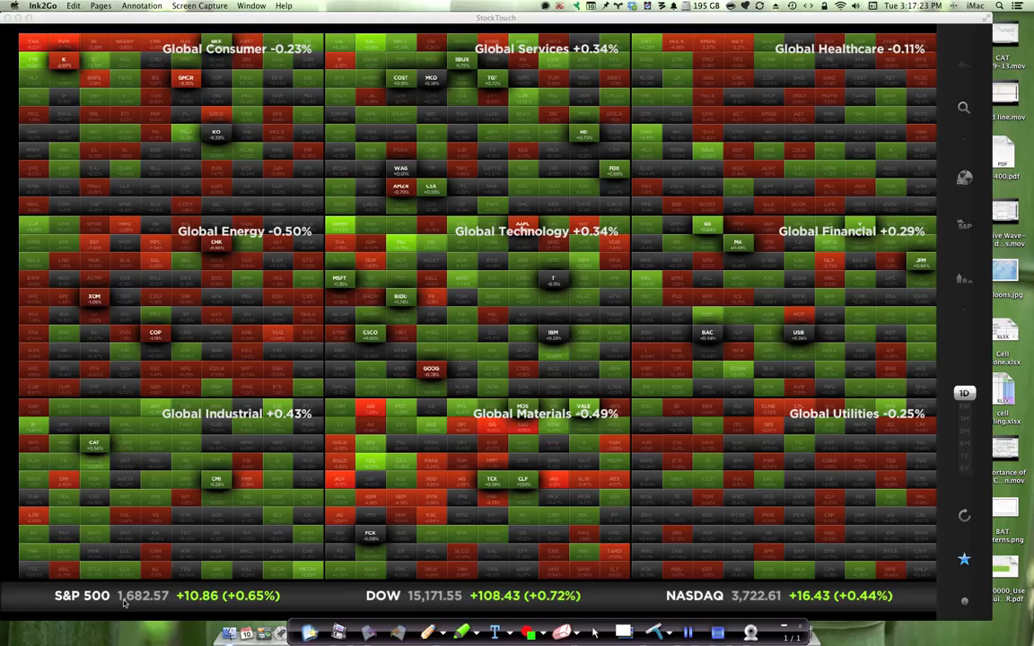
mouse_move(545, 614)
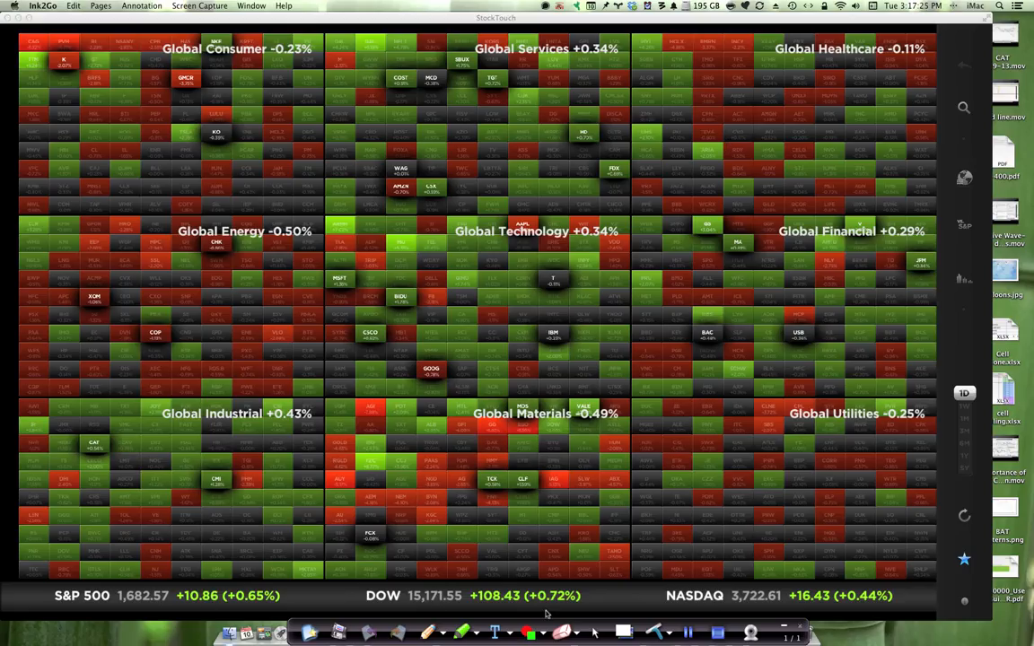
mouse_move(173, 598)
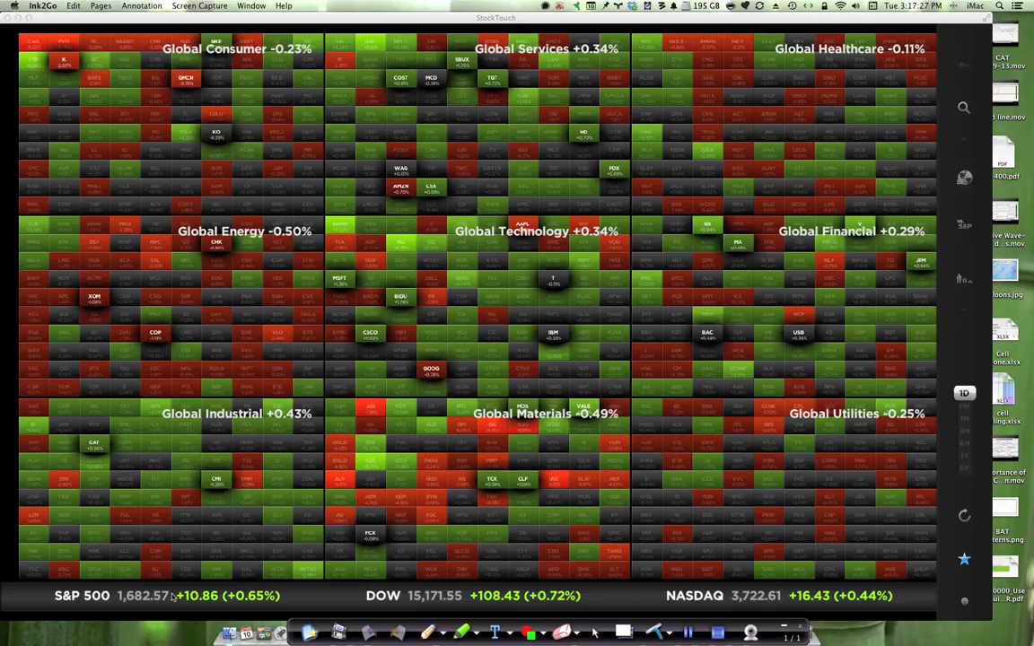
mouse_move(225, 547)
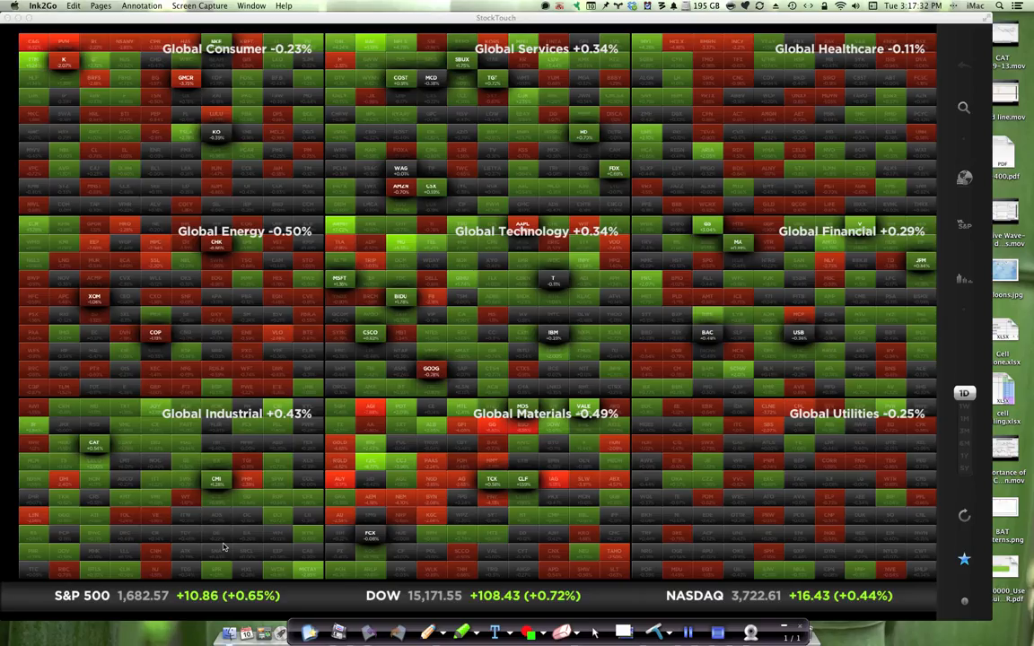
mouse_move(959, 117)
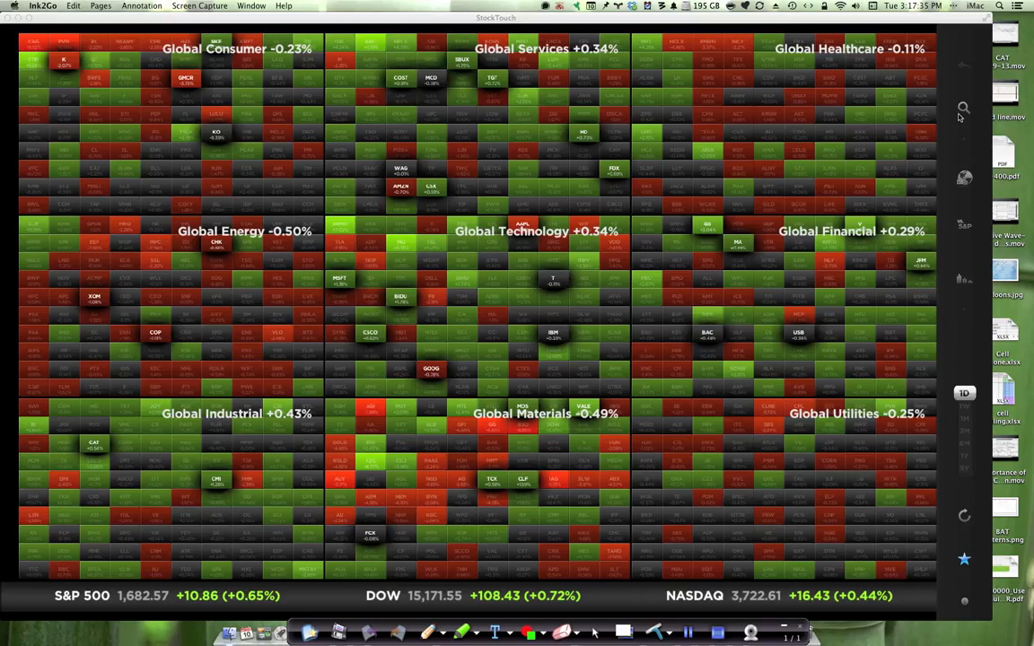
mouse_move(962, 114)
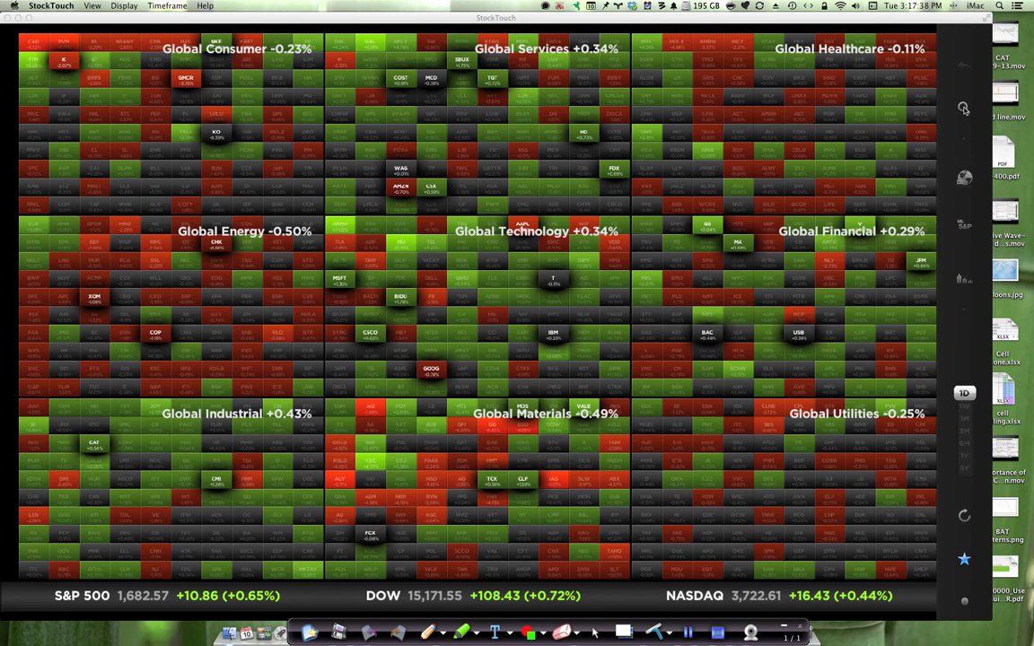
Search for 'vale' and open the VALE – Vale S.A. detail page.
click(964, 107)
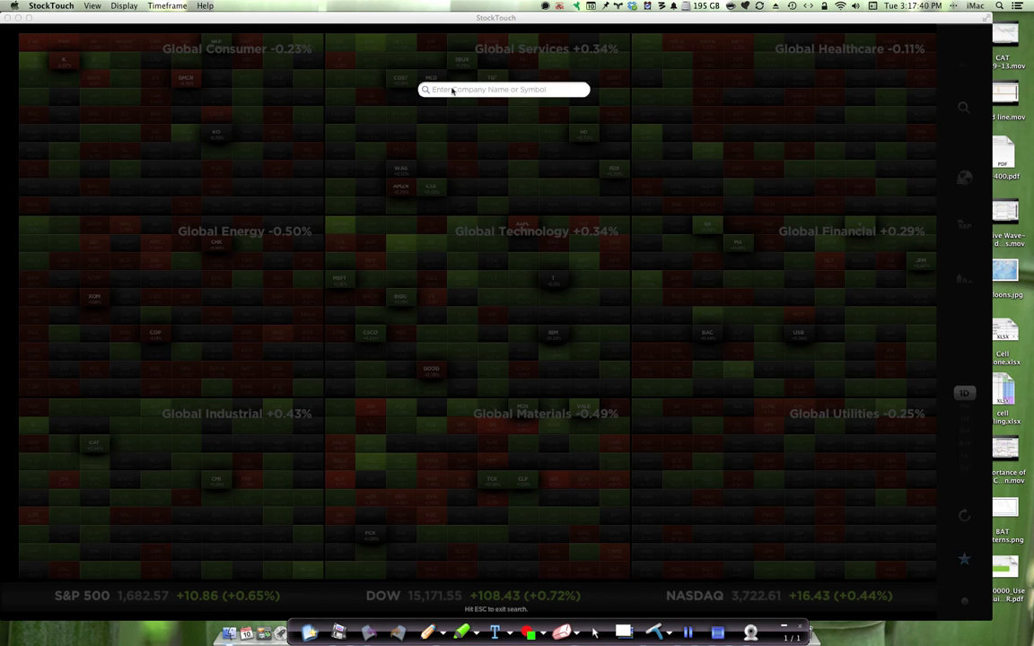
text(vale)
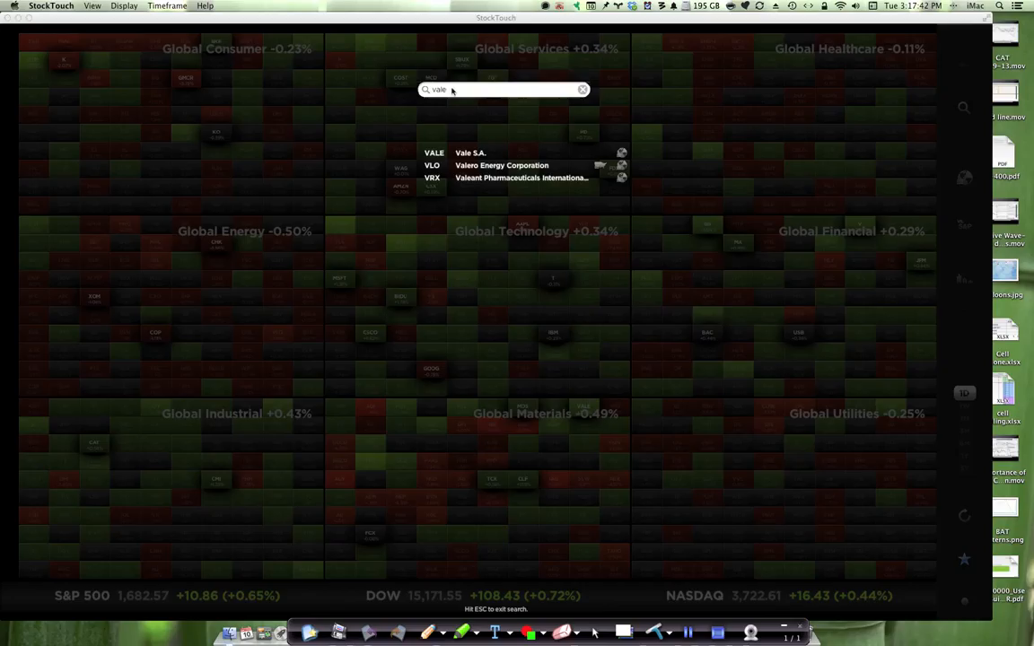
click(470, 152)
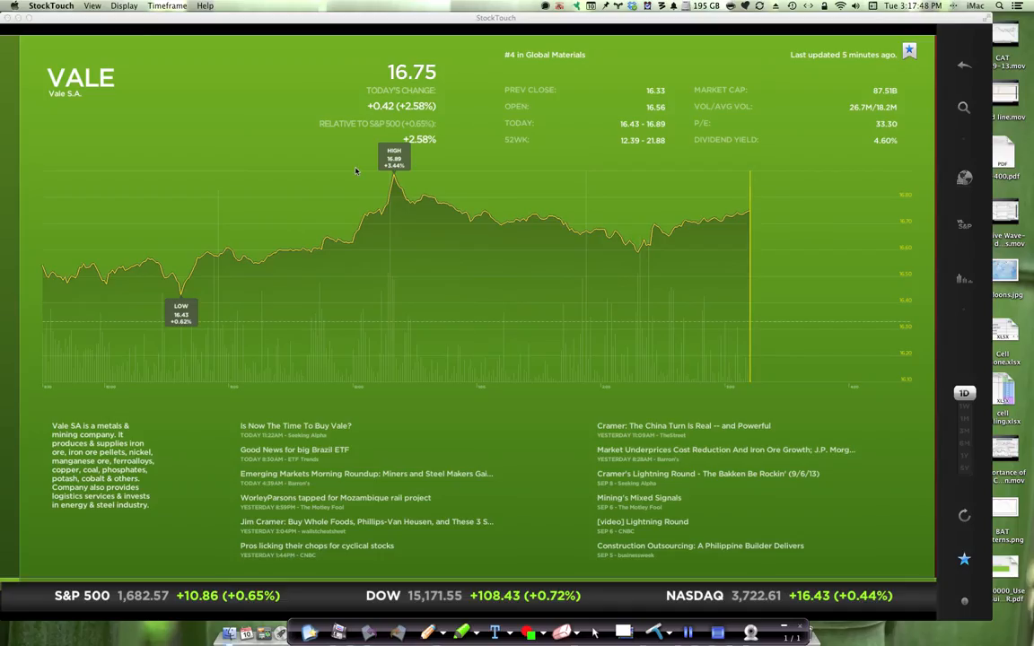
mouse_move(672, 68)
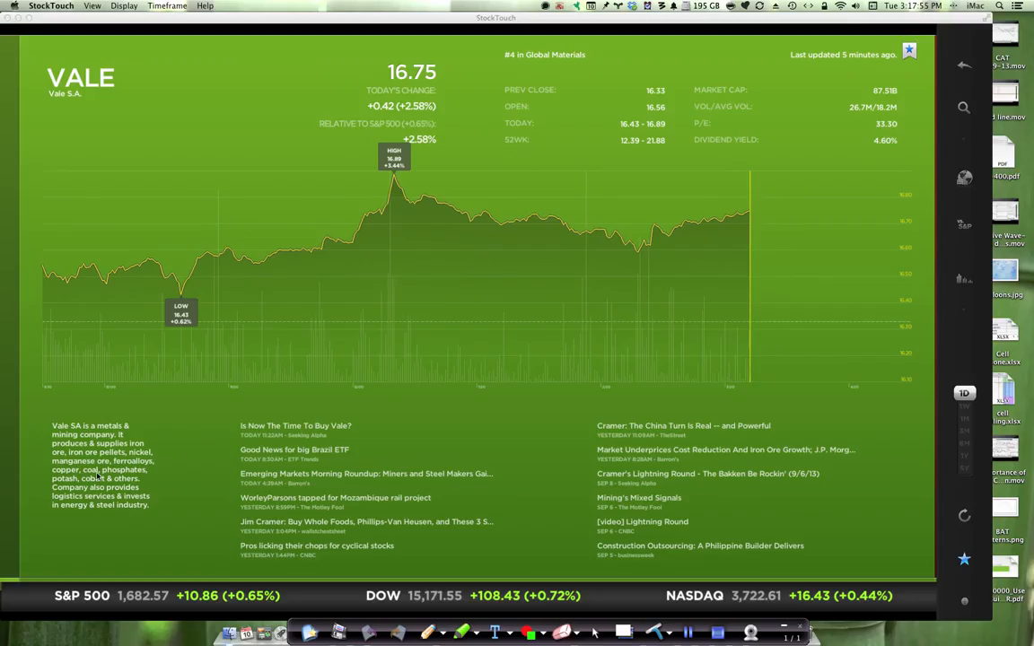
mouse_move(896, 44)
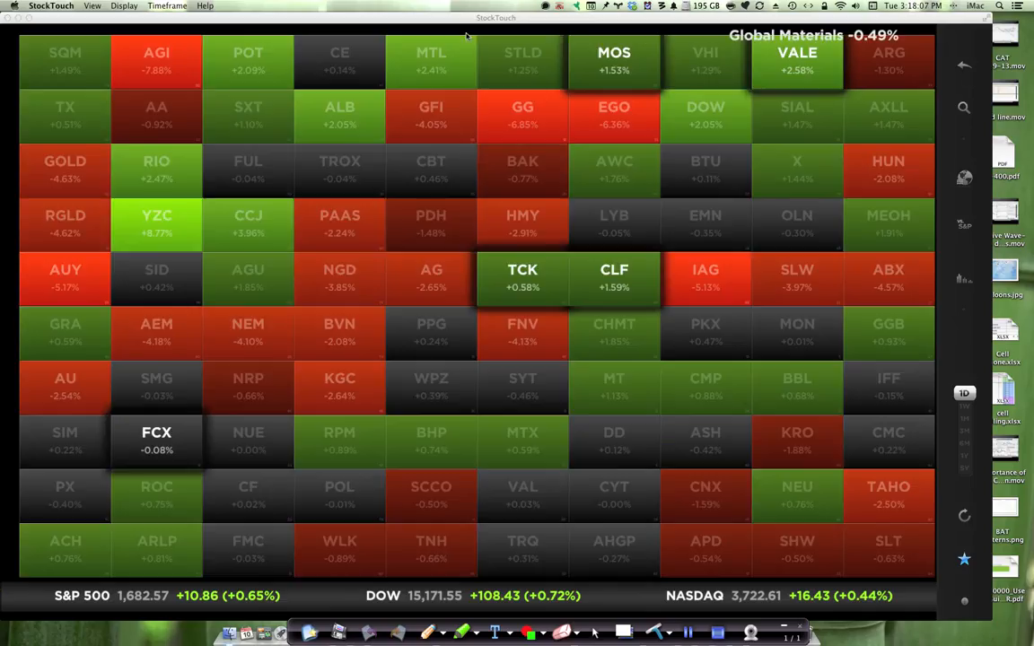
mouse_move(779, 82)
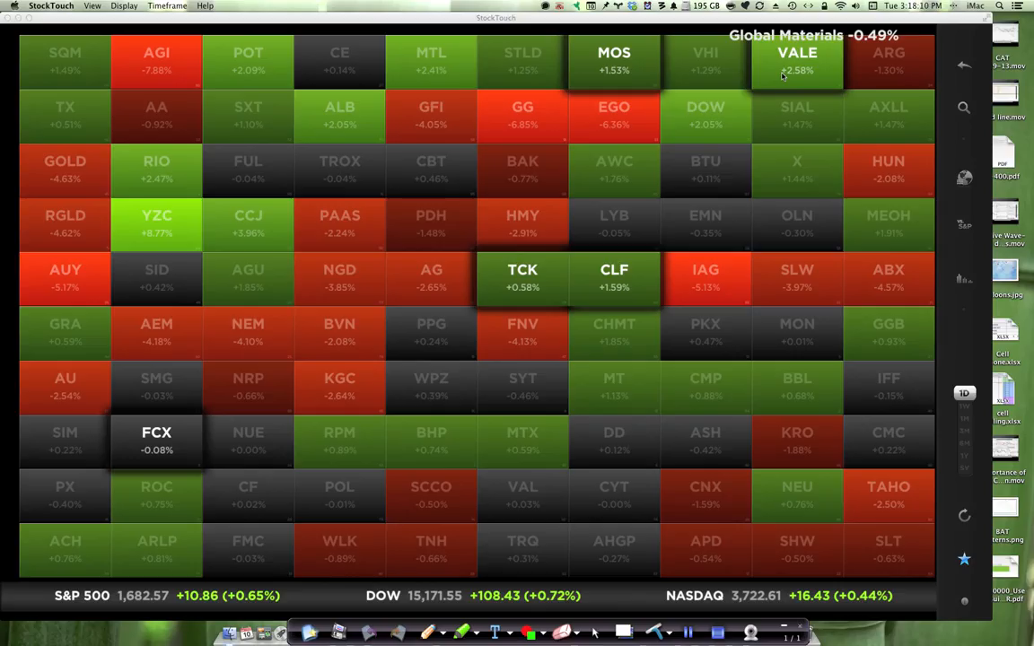
mouse_move(927, 89)
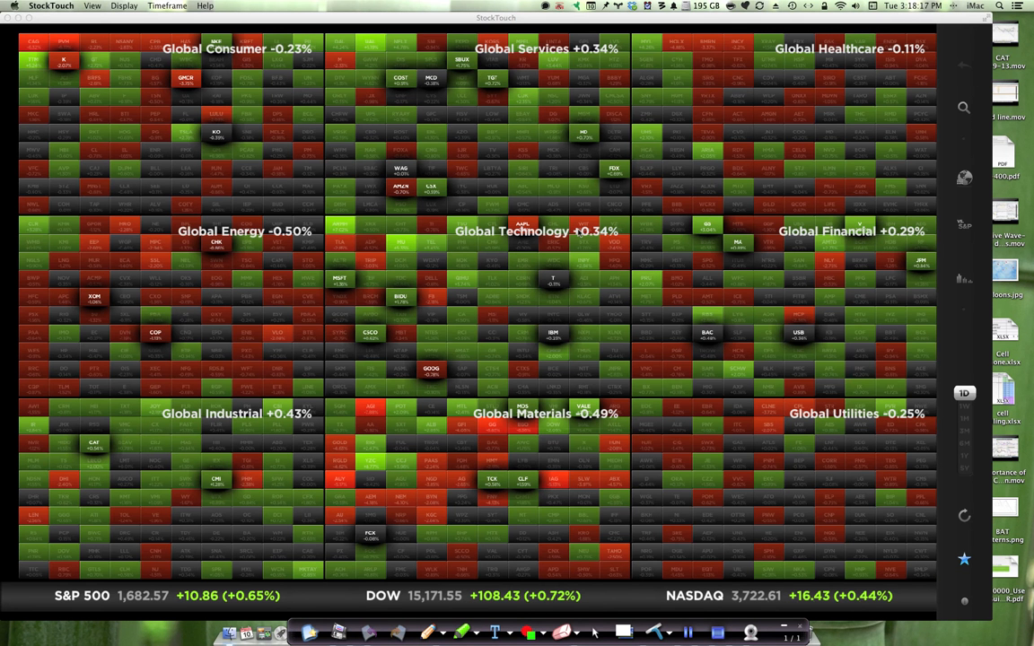
mouse_move(529, 284)
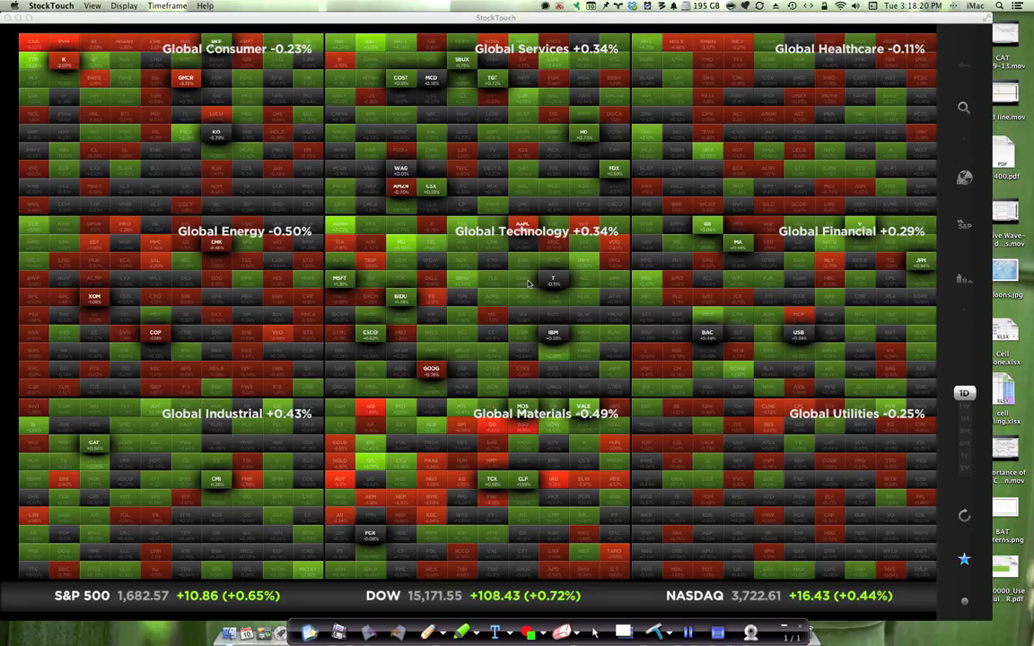
mouse_move(516, 332)
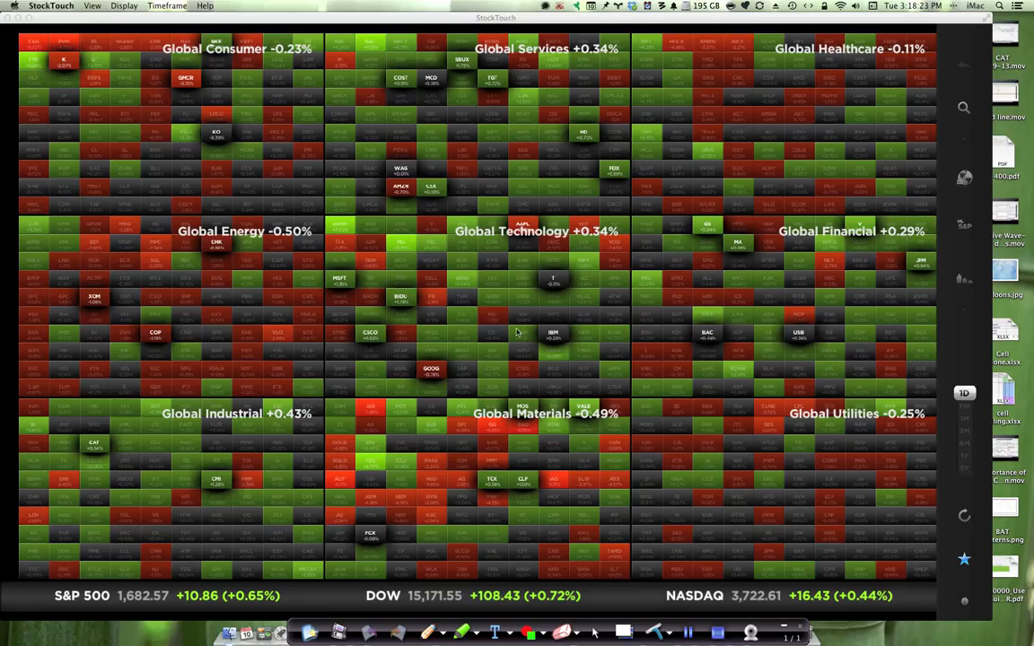
mouse_move(447, 536)
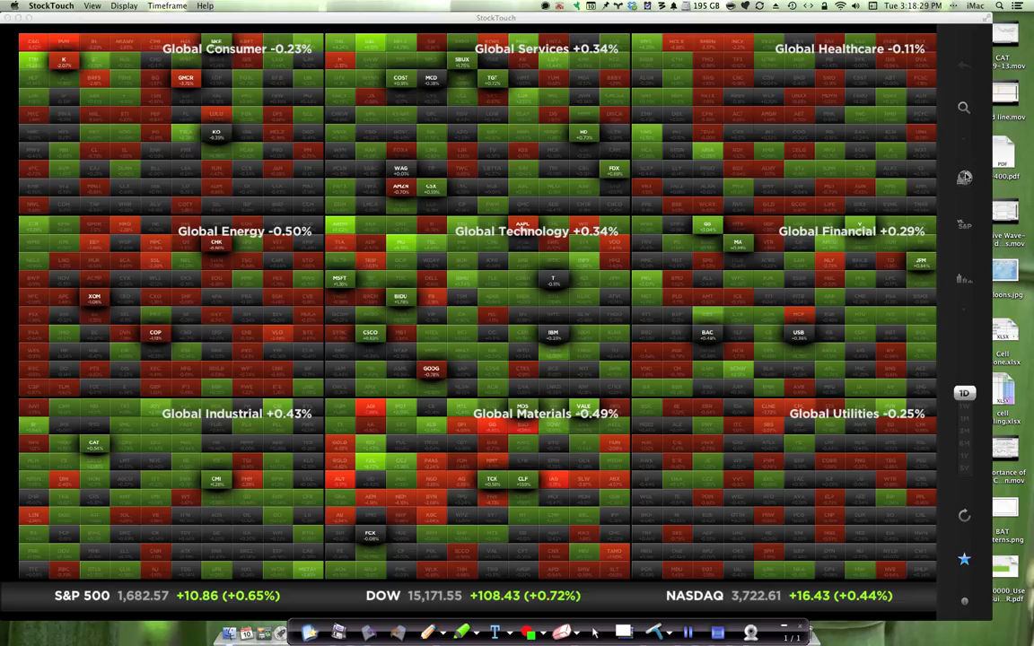
View the U.S. Stocks map, return to Global Stocks, and list the heat maps again.
click(964, 178)
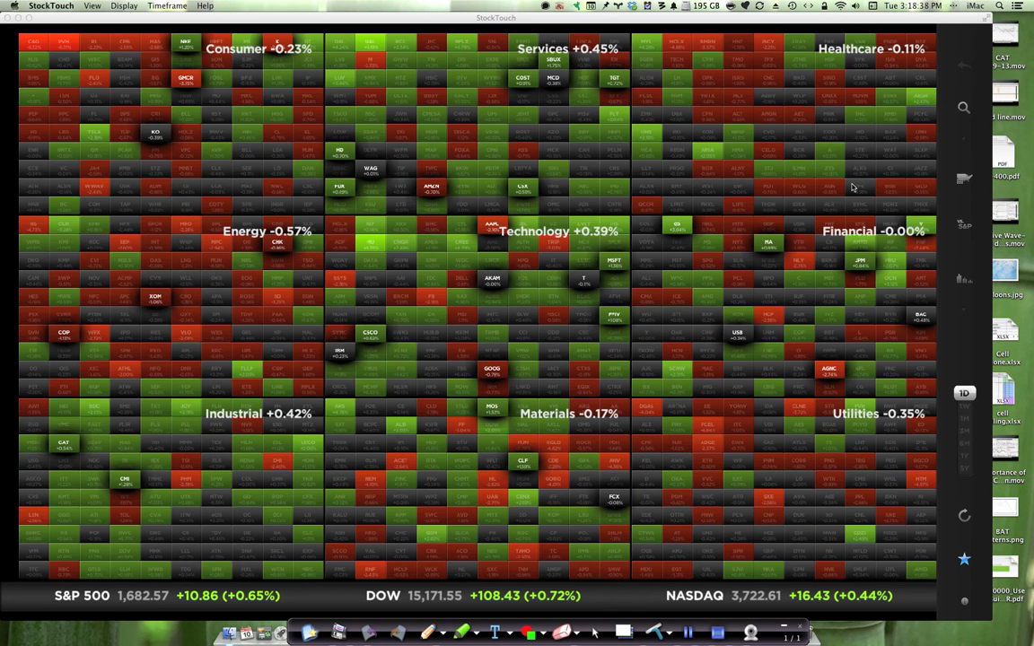
click(963, 179)
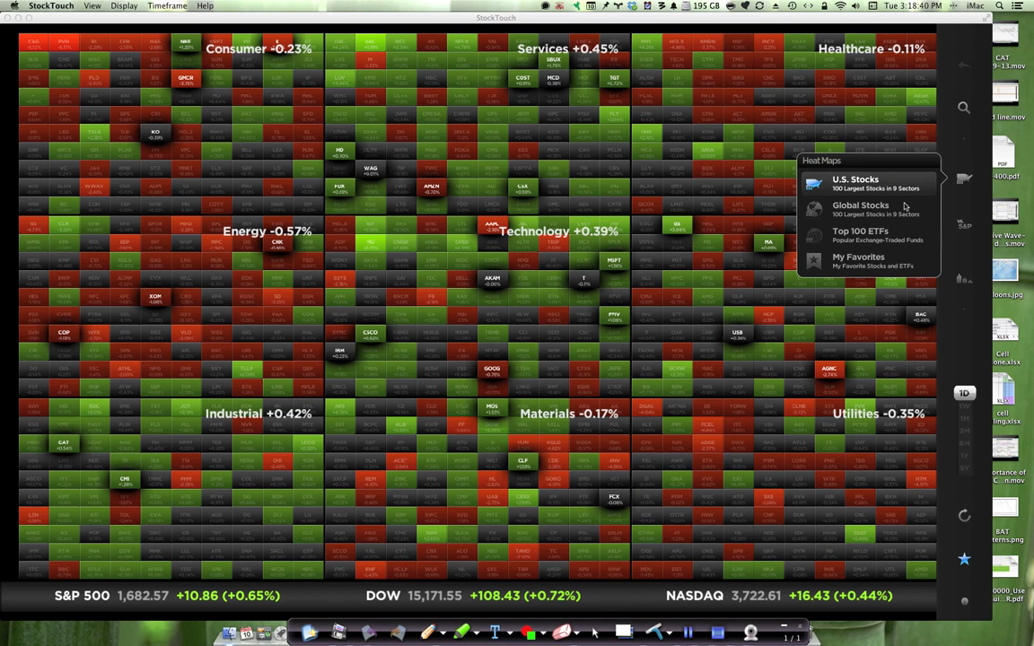
click(859, 208)
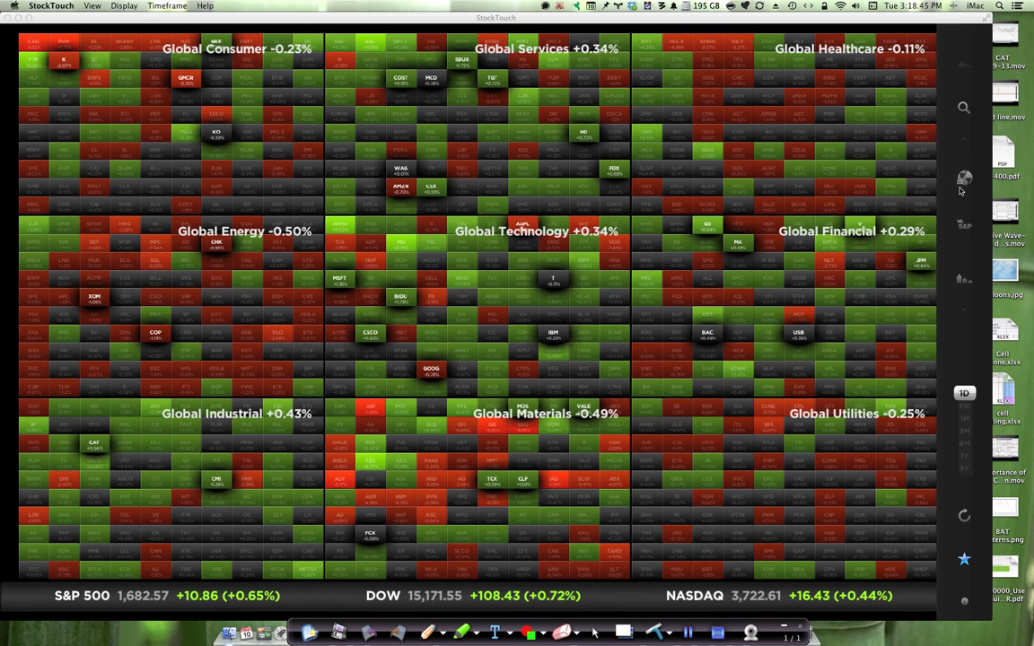
click(964, 177)
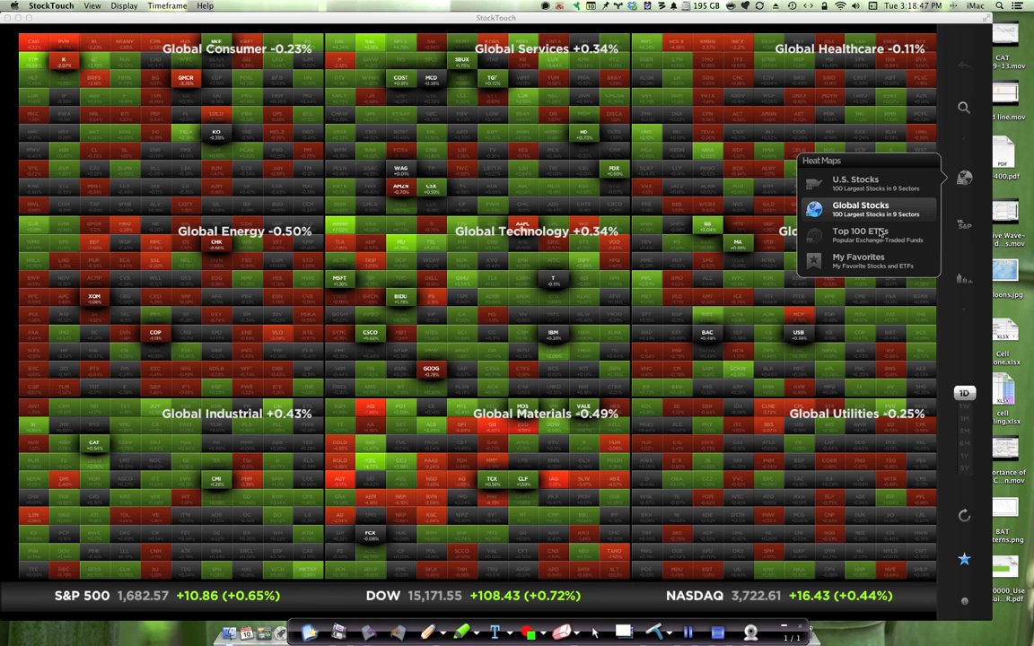
mouse_move(862, 265)
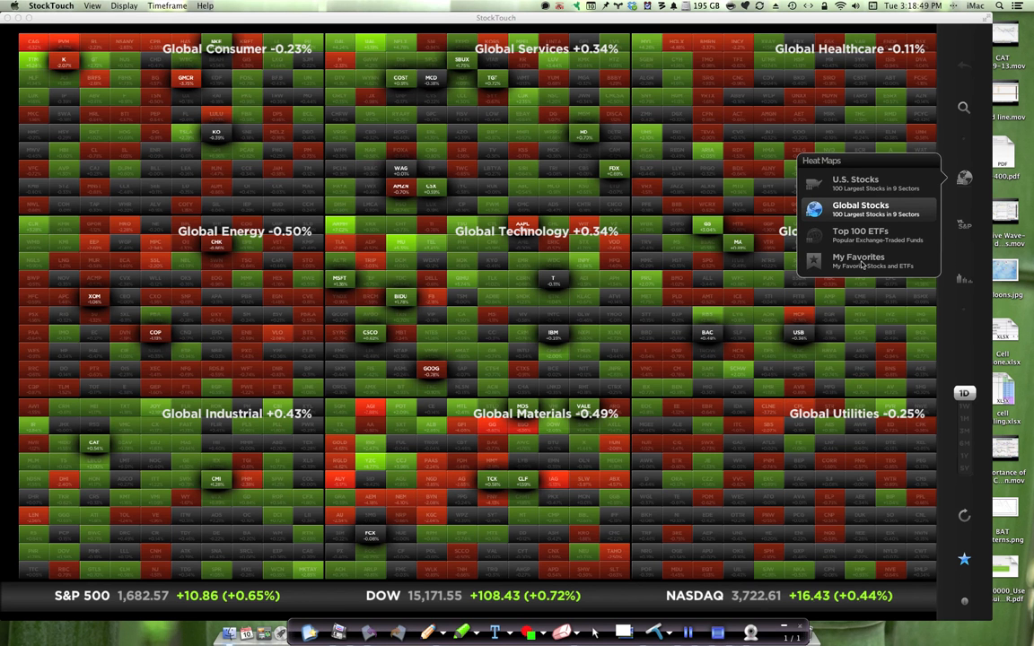
Show My Favorites, toggle Goldman Sachs (GS) as a favorite, then list the heat maps.
click(858, 261)
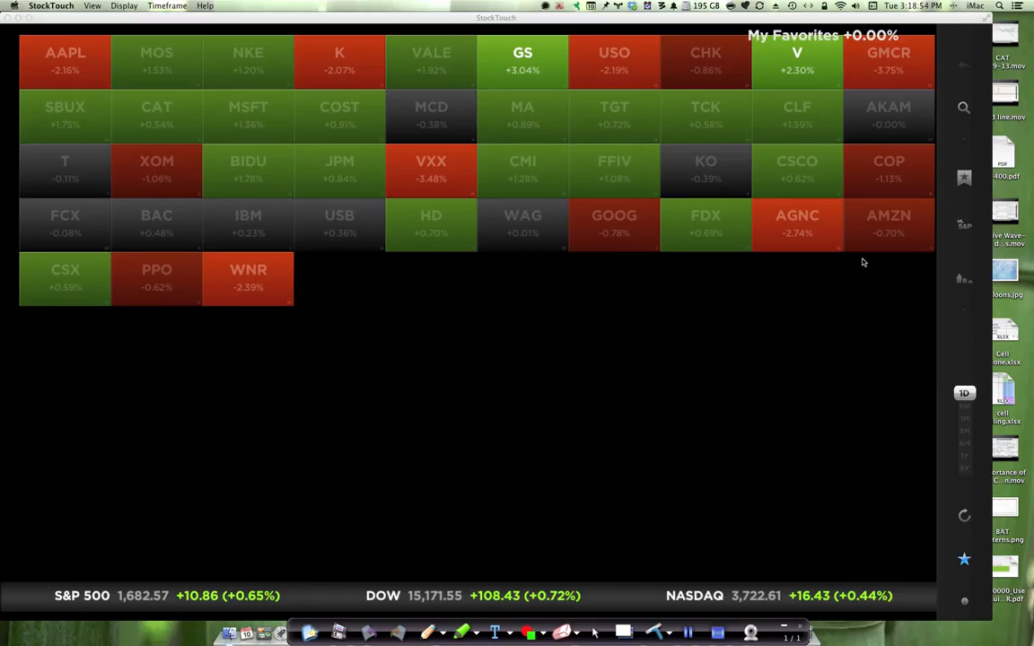
mouse_move(577, 117)
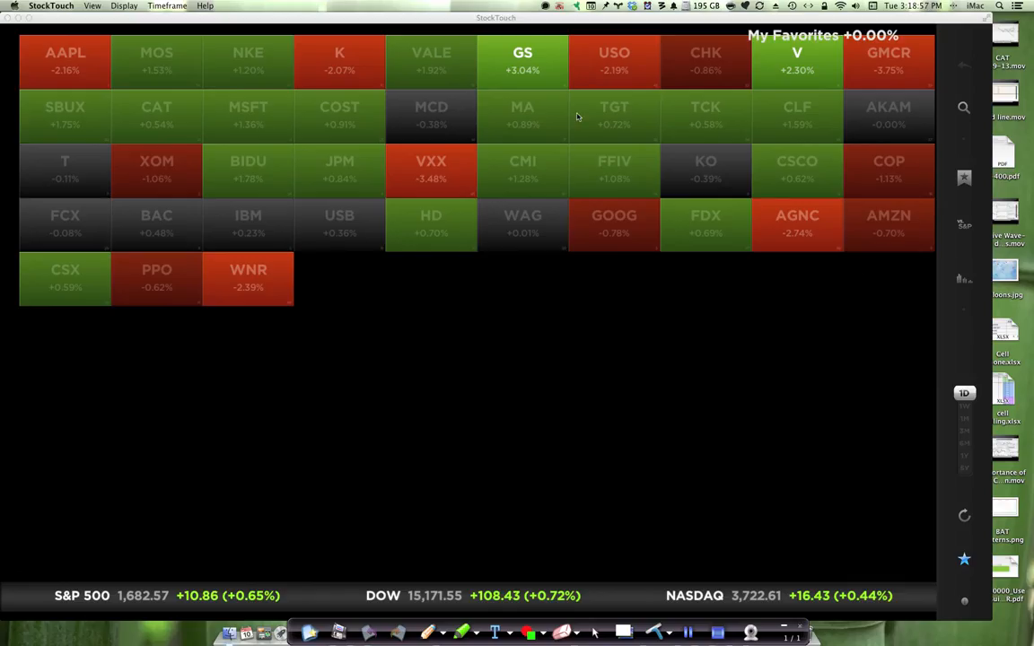
click(522, 61)
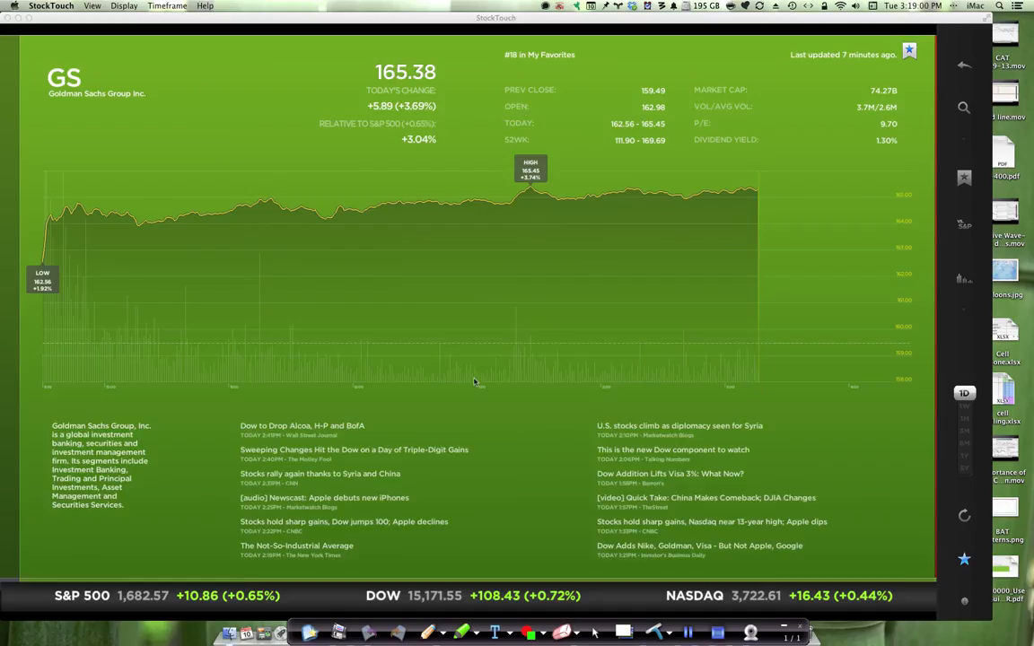
mouse_move(285, 286)
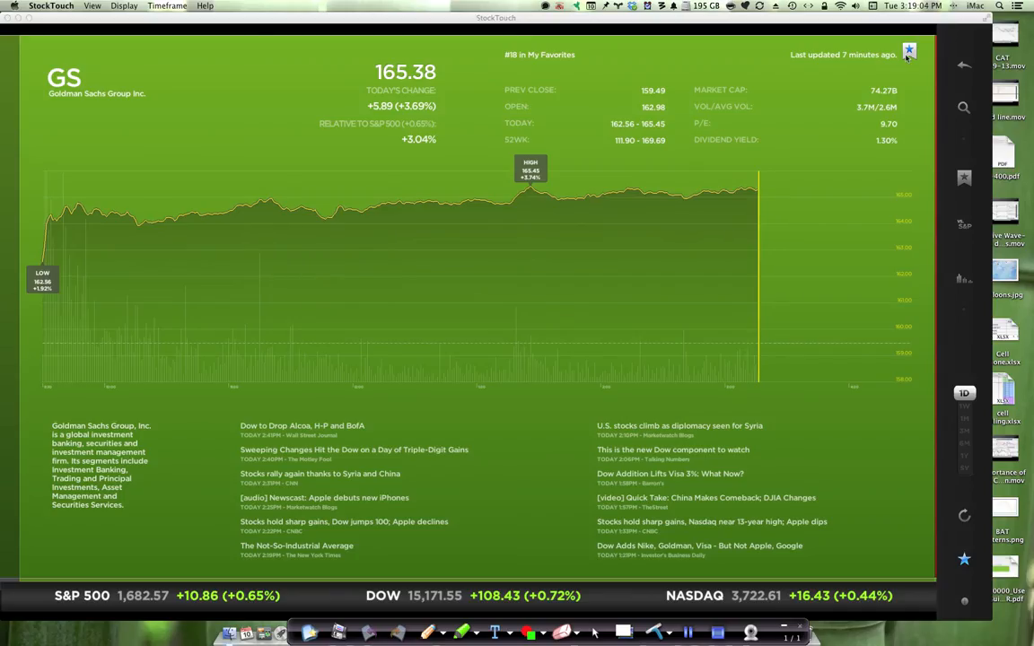
click(909, 51)
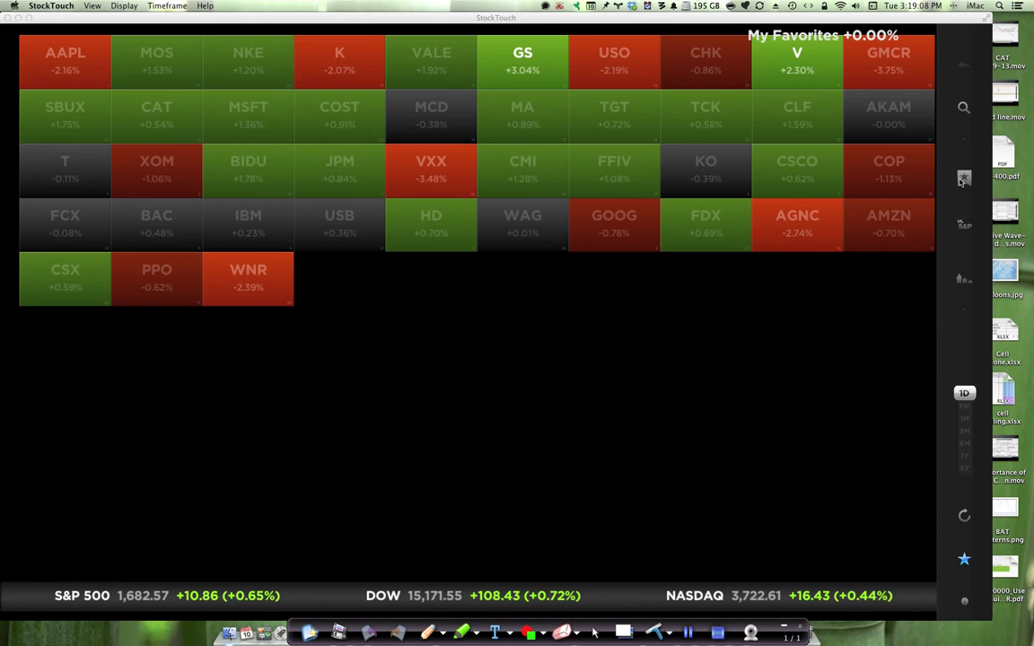
click(964, 178)
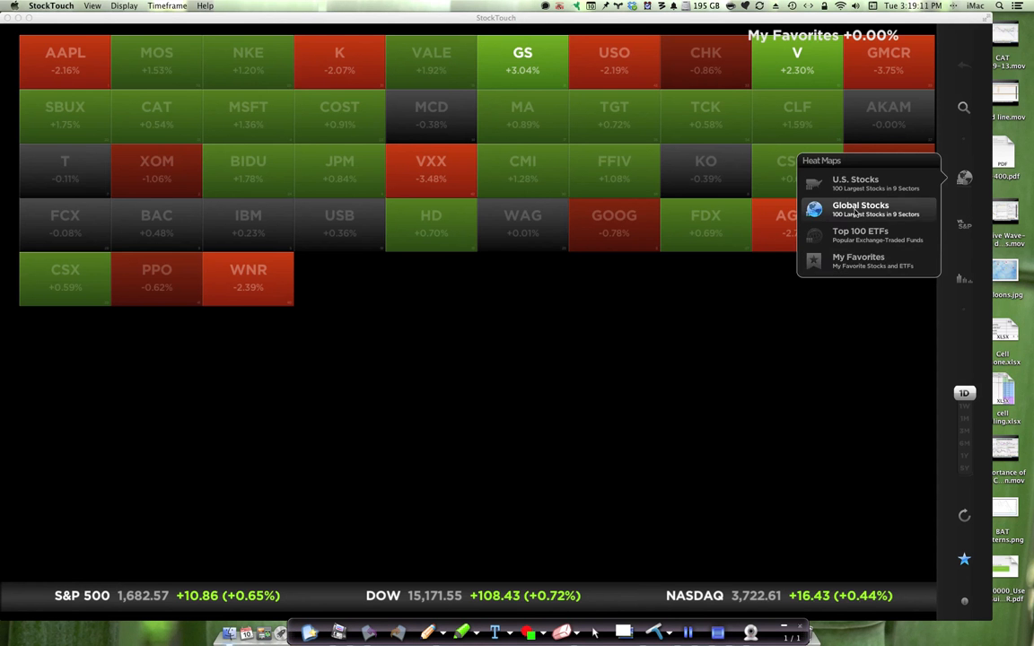
Switch to the Global Stocks map and zoom into the Global Consumer sector.
click(860, 208)
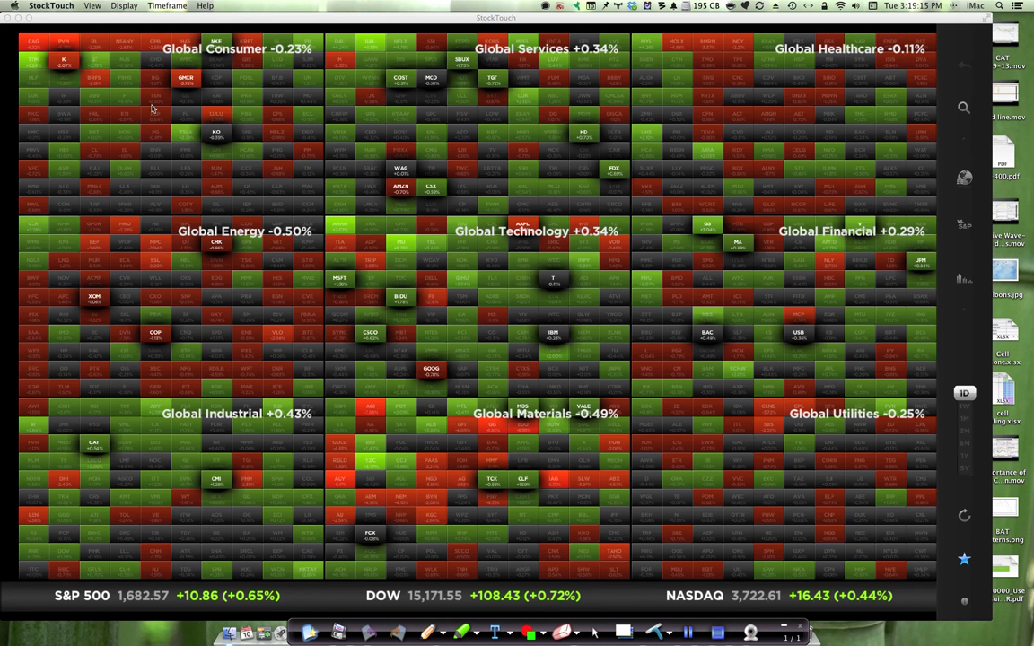
click(236, 49)
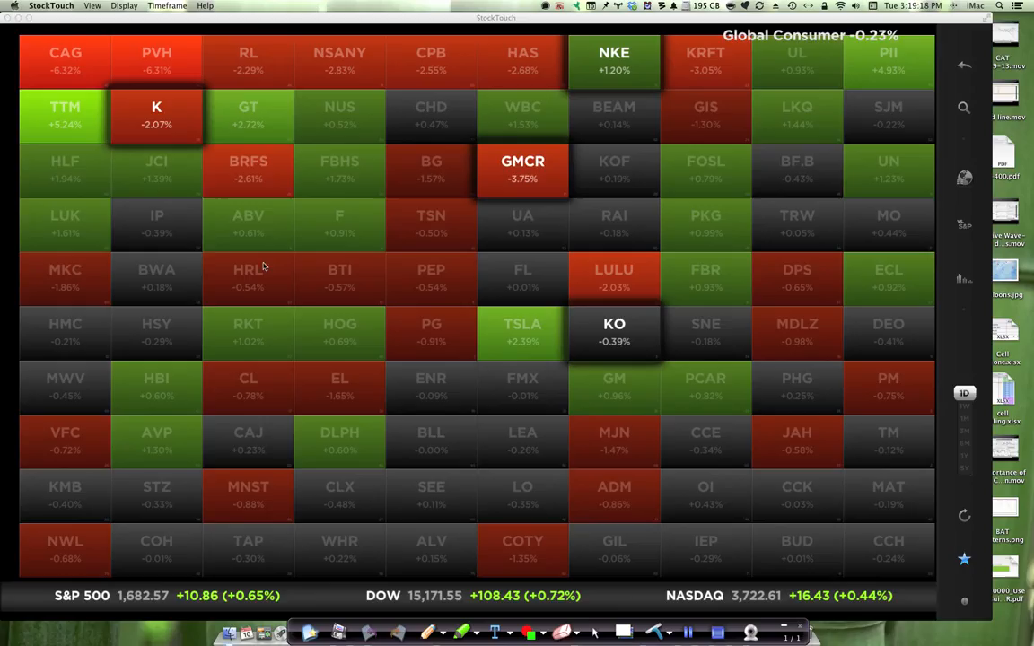
mouse_move(158, 212)
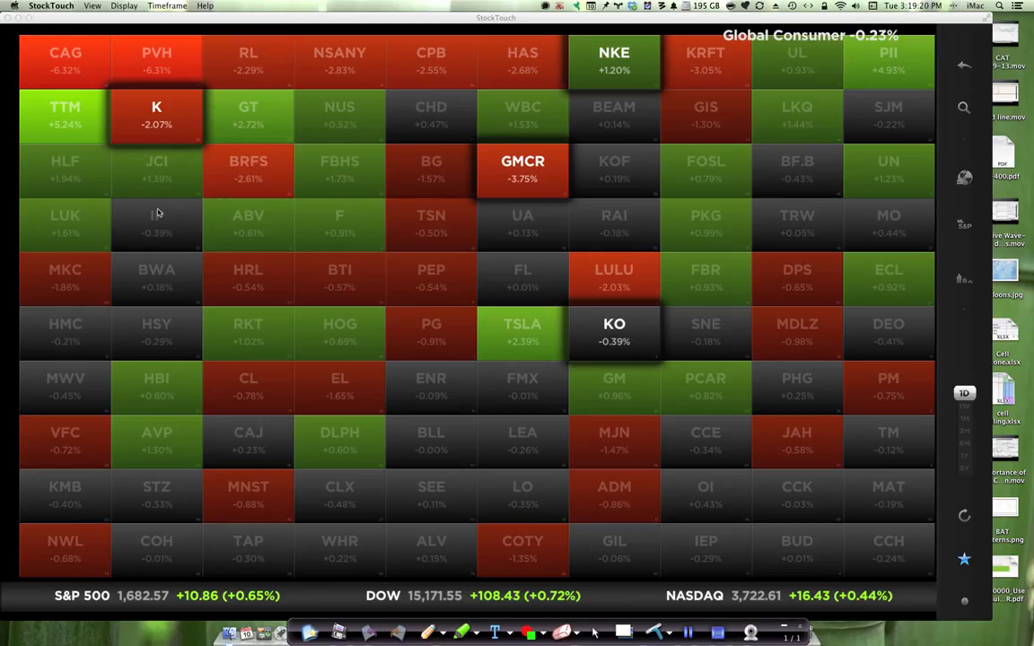
mouse_move(840, 350)
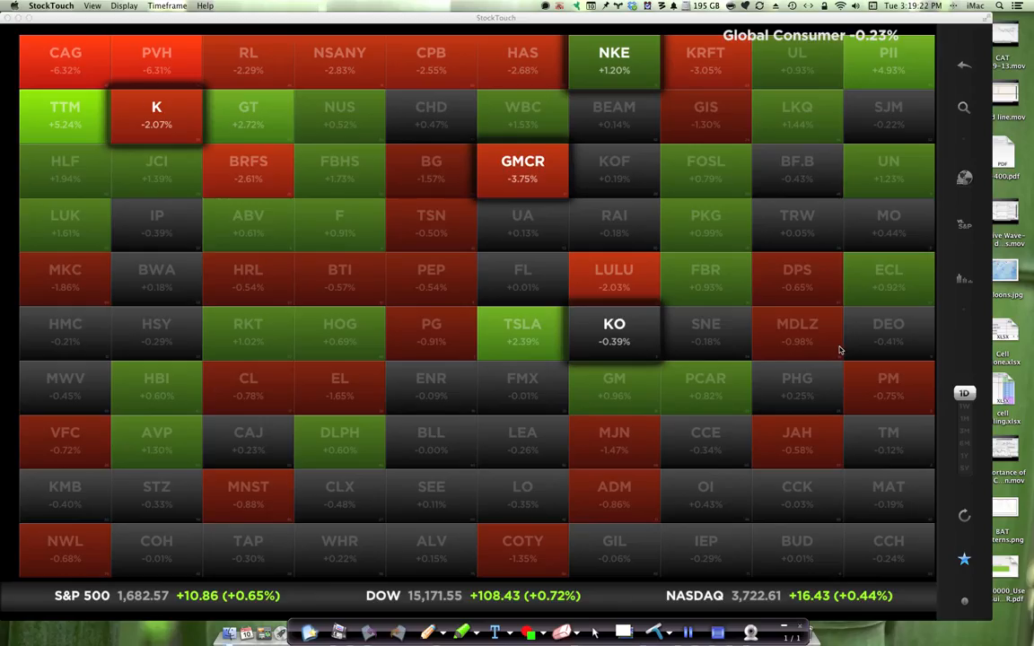
mouse_move(956, 72)
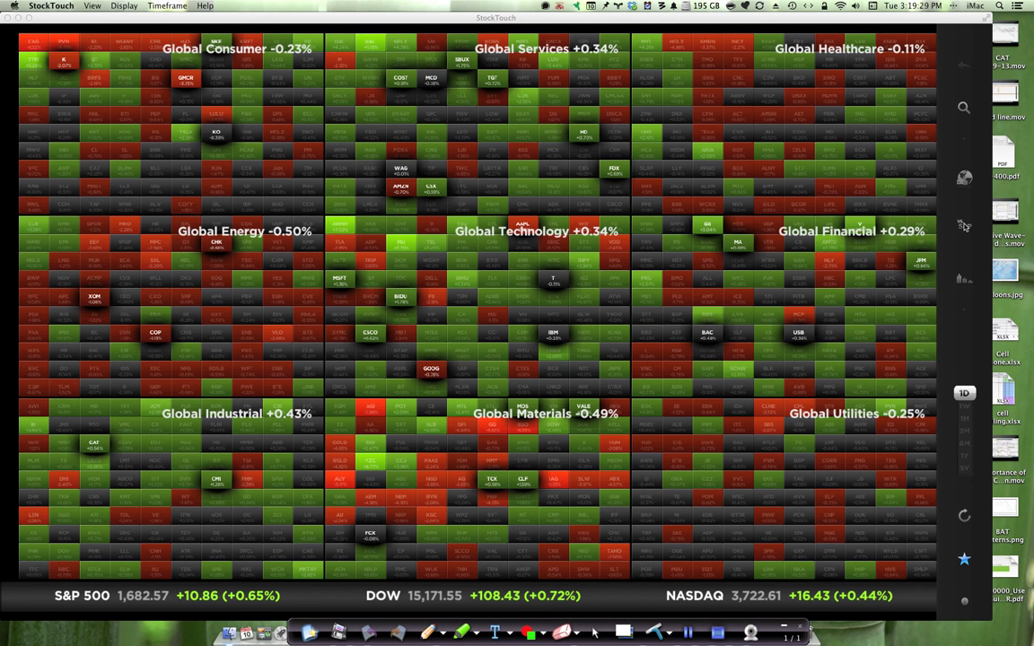
Turn off the vs S&P statistic so stocks show plain percent change.
click(964, 226)
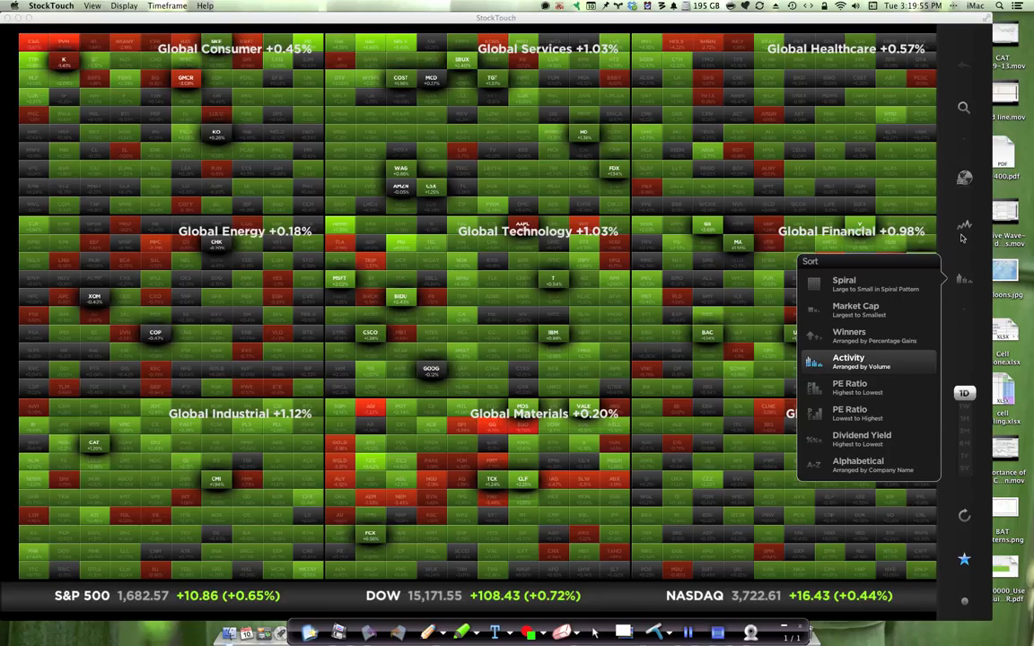
mouse_move(872, 339)
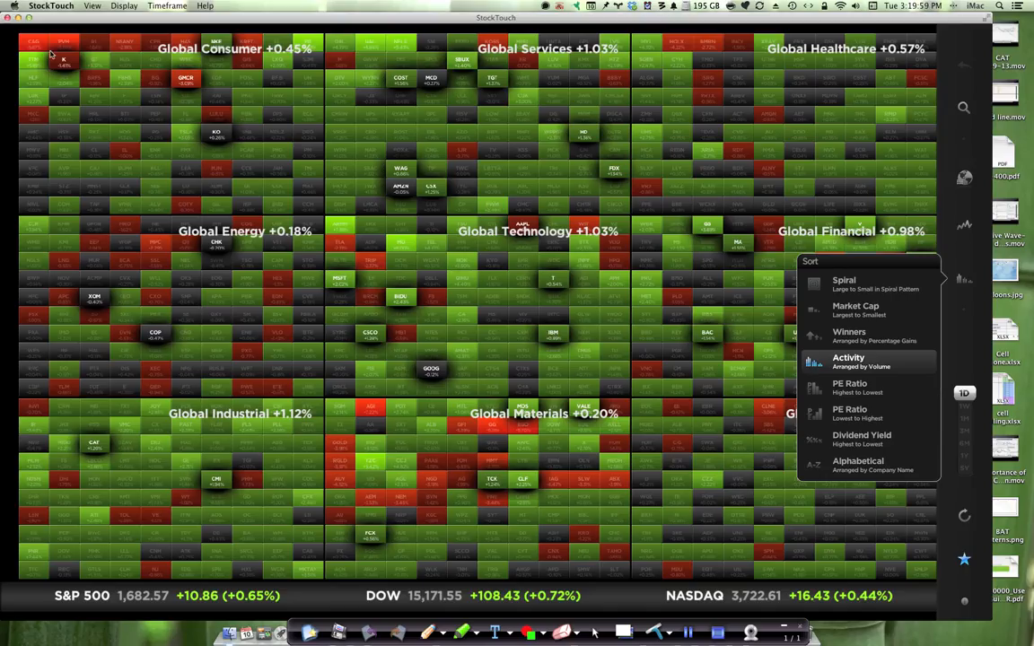
mouse_move(844, 297)
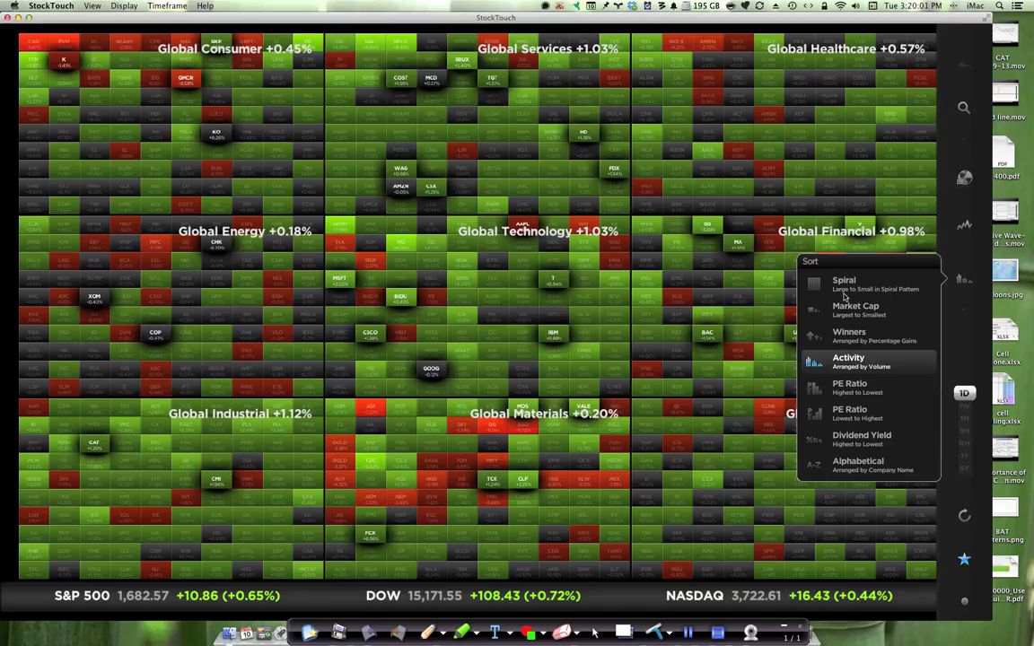
mouse_move(882, 406)
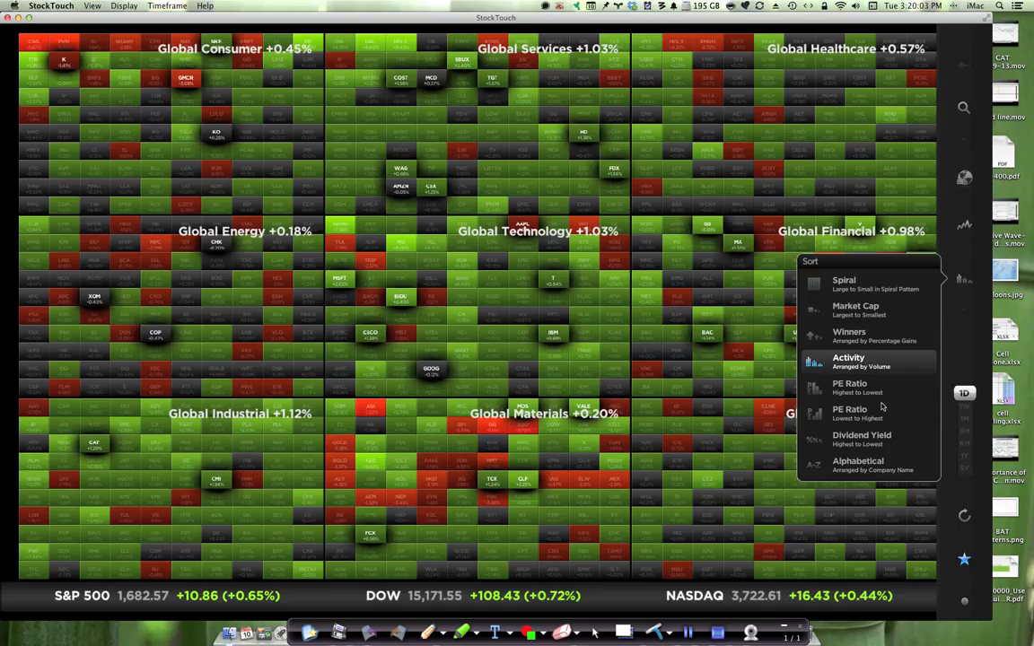
mouse_move(884, 402)
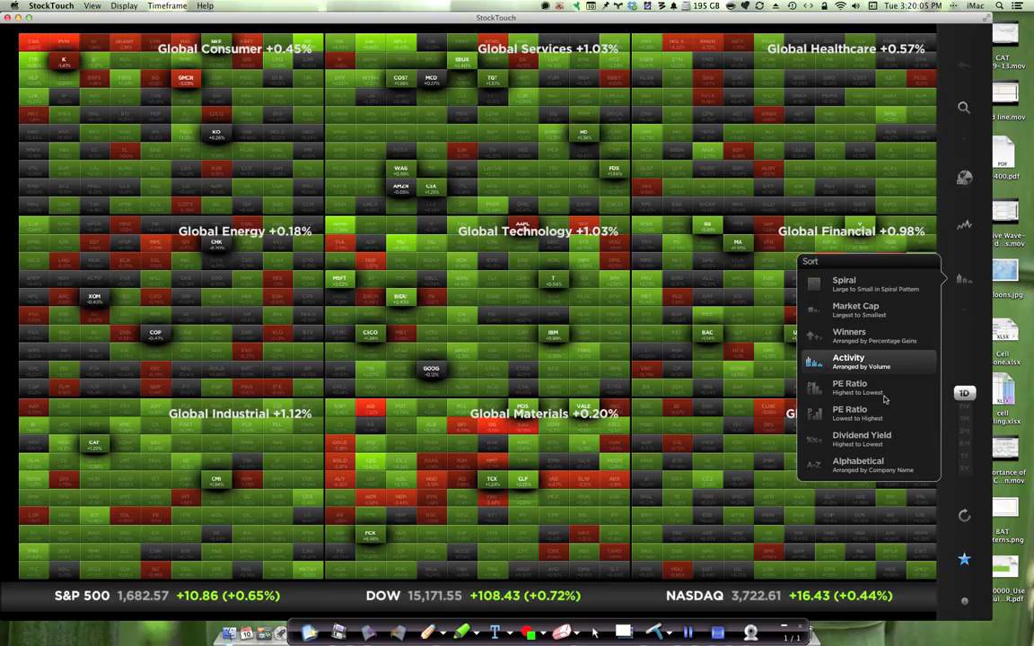
mouse_move(830, 287)
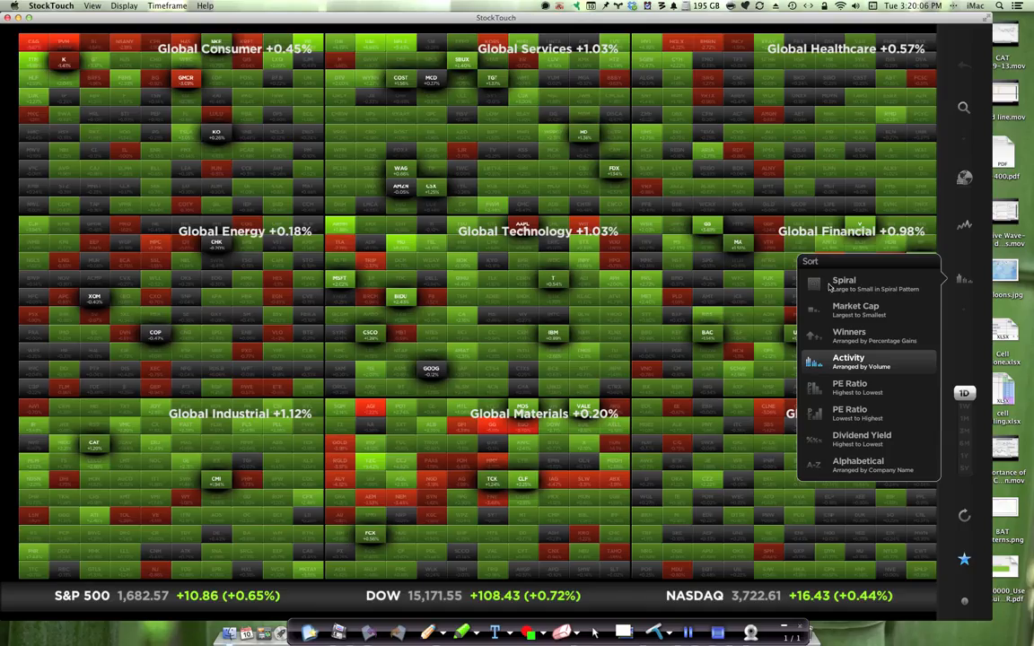
mouse_move(832, 285)
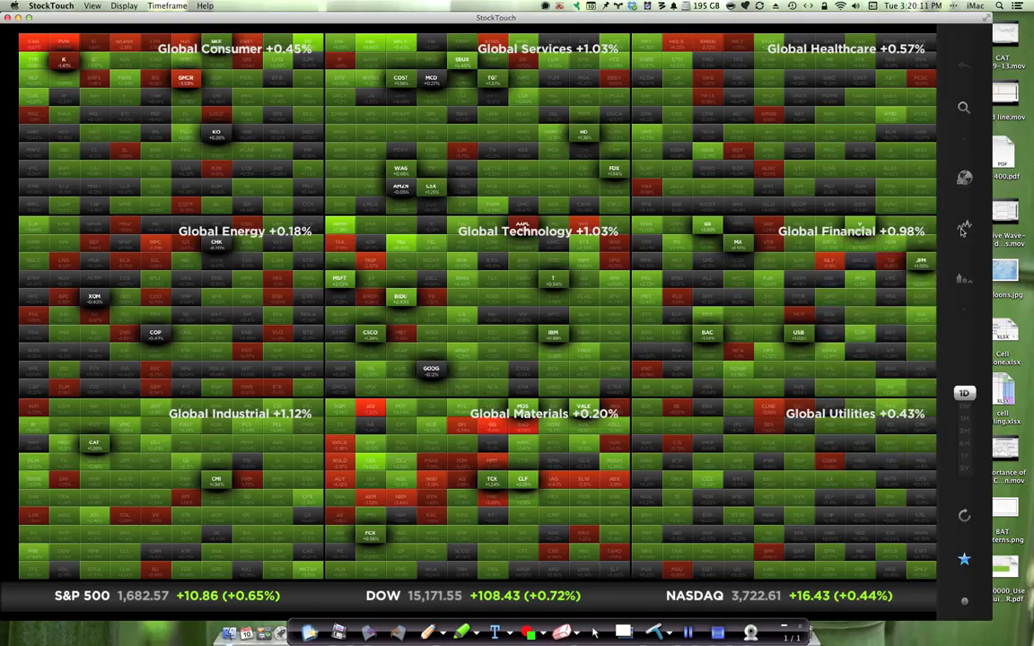
click(964, 225)
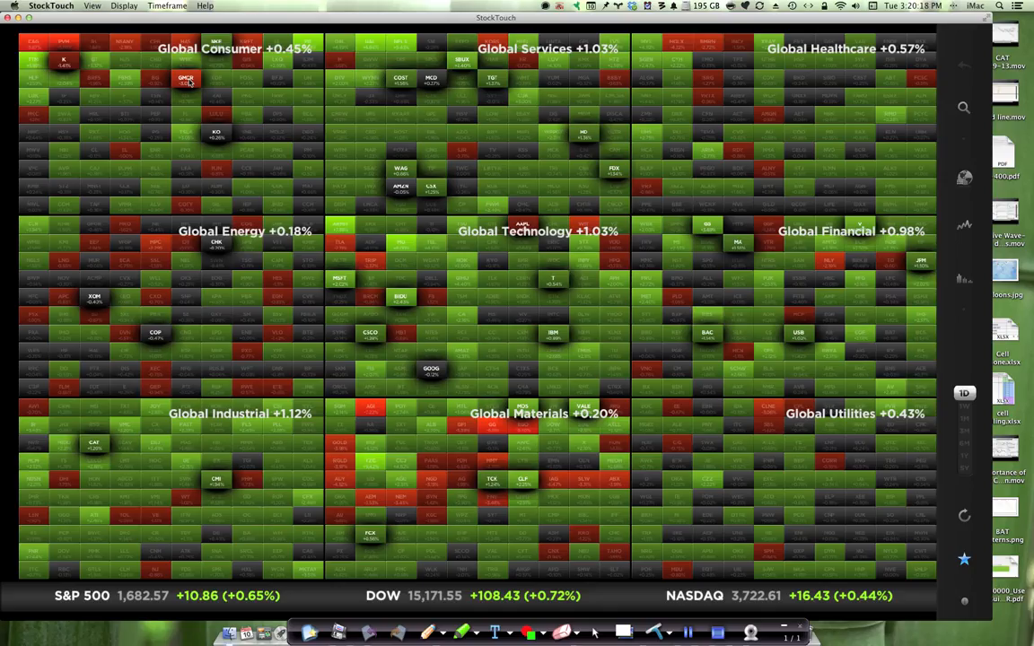
mouse_move(499, 88)
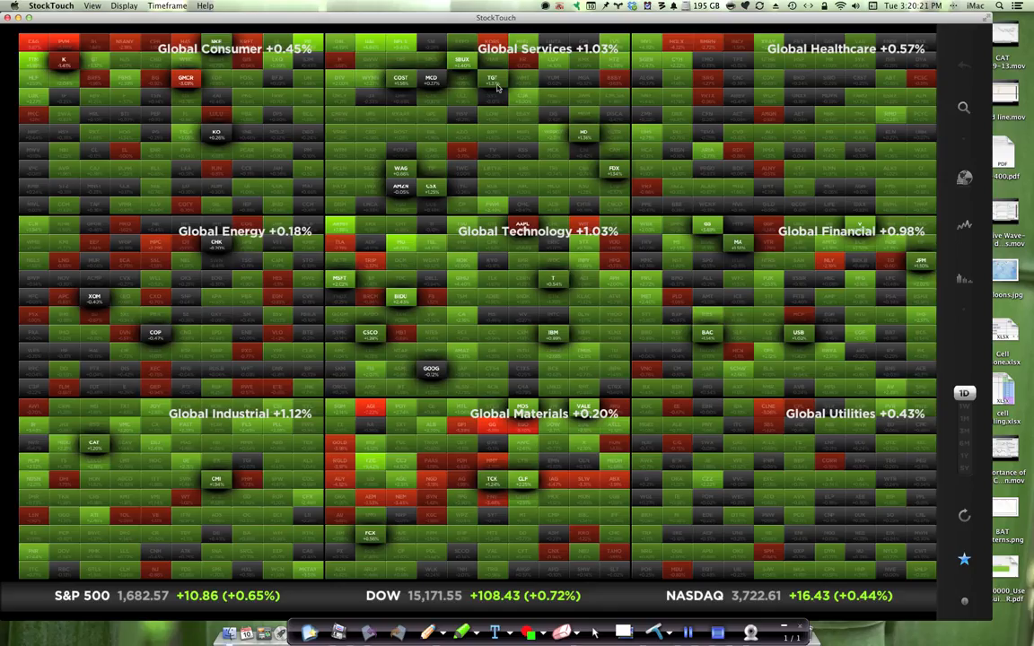
mouse_move(424, 85)
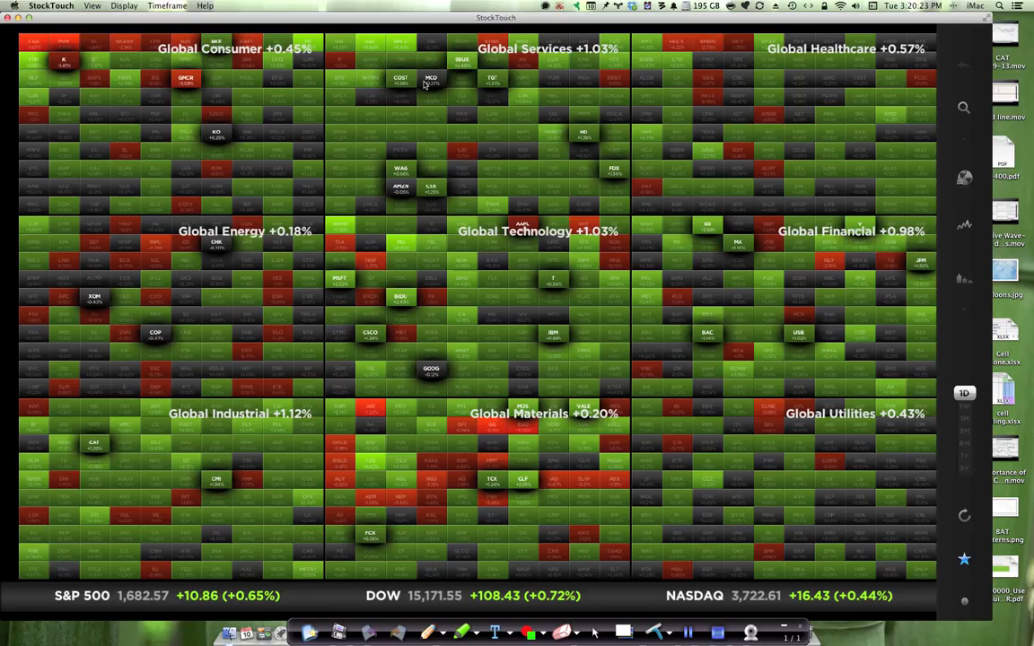
mouse_move(265, 107)
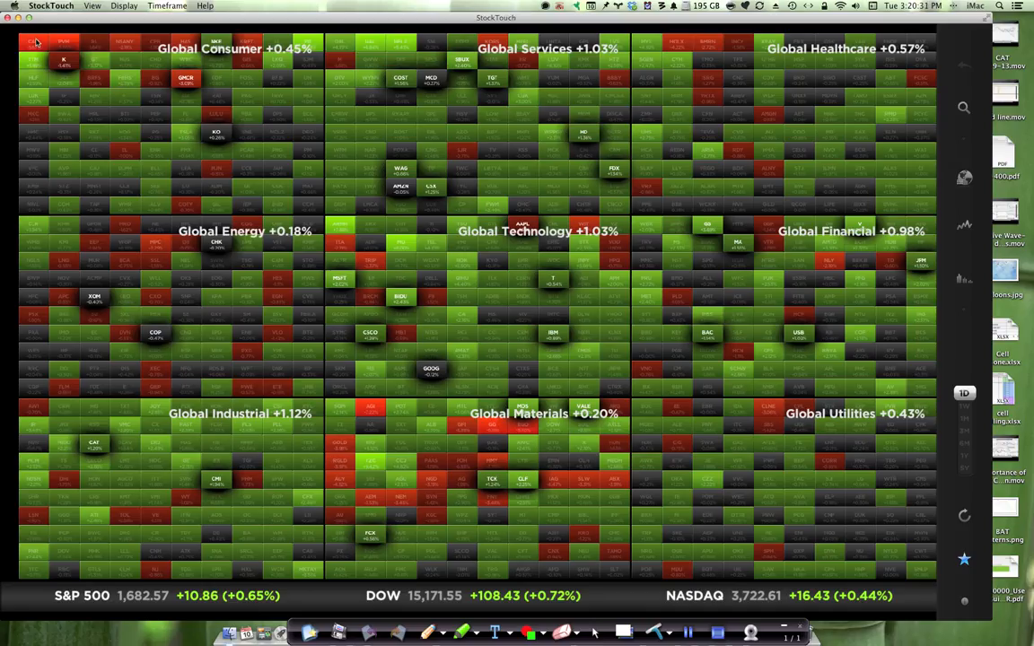
mouse_move(166, 105)
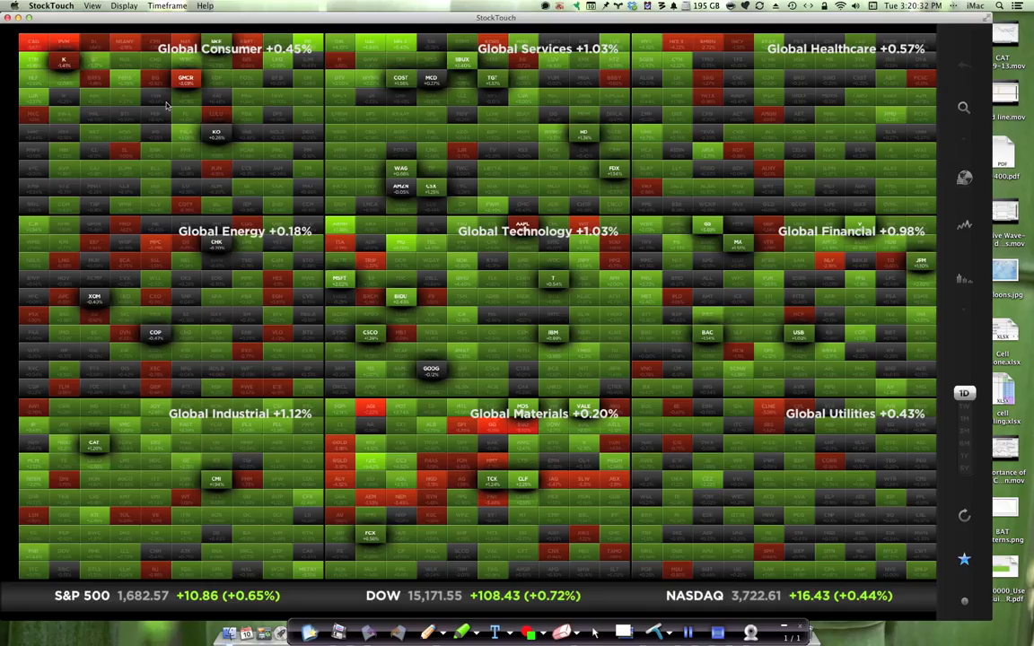
Choose the Spiral sort order, then bring the sort choices back for Winners.
click(964, 279)
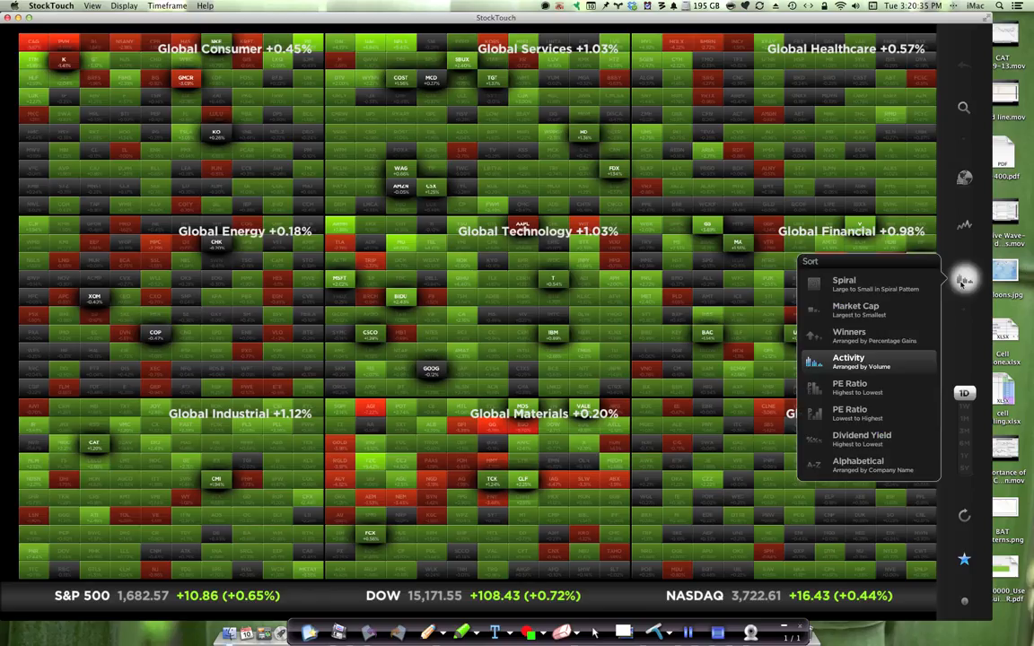
mouse_move(866, 287)
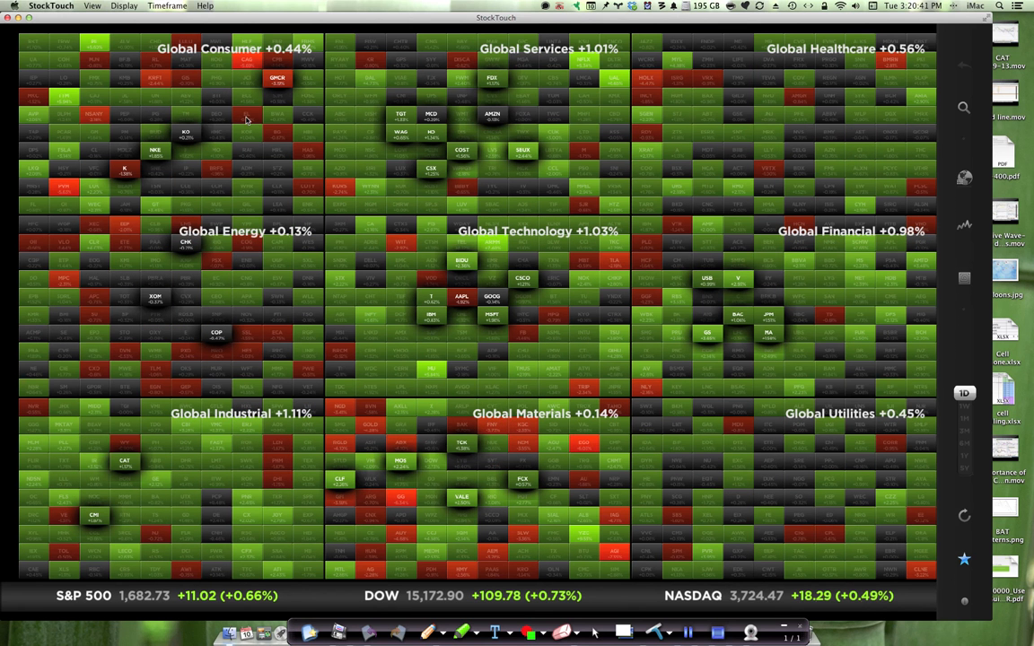
mouse_move(37, 43)
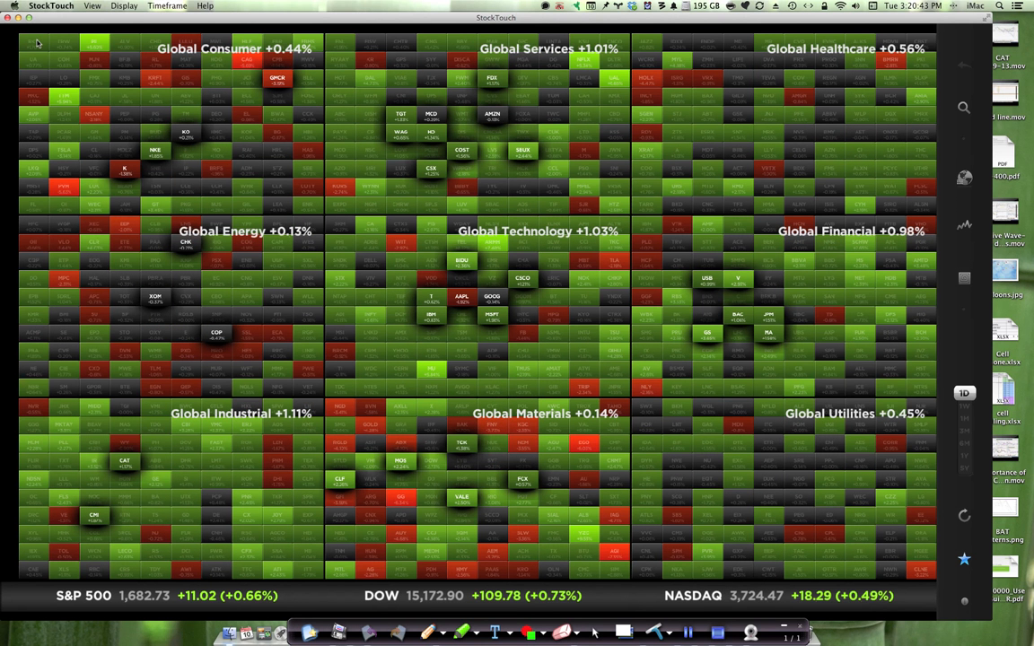
mouse_move(288, 243)
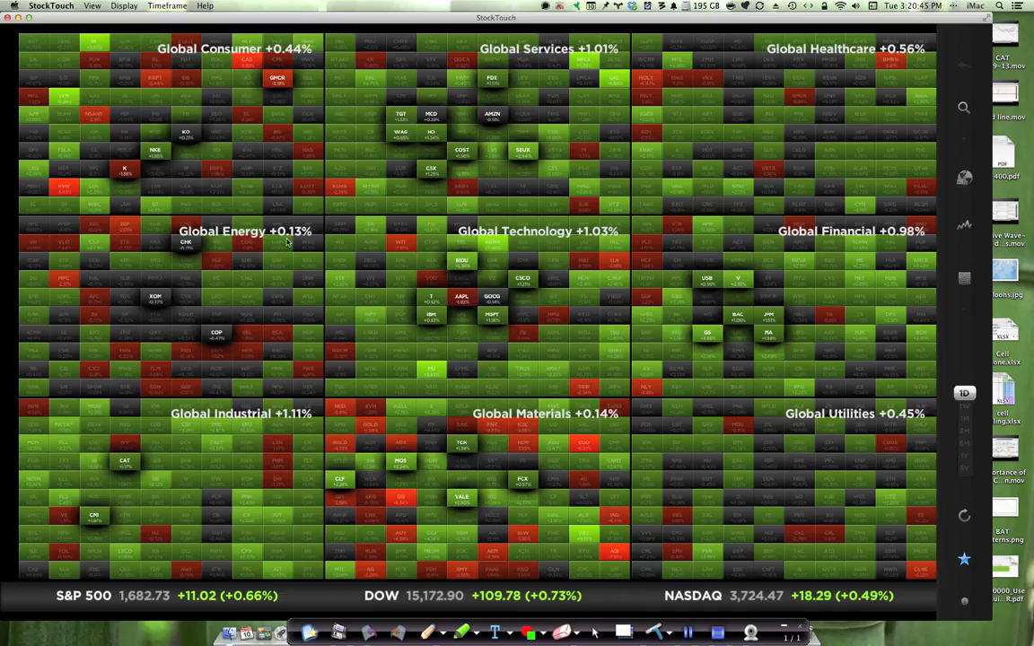
mouse_move(983, 258)
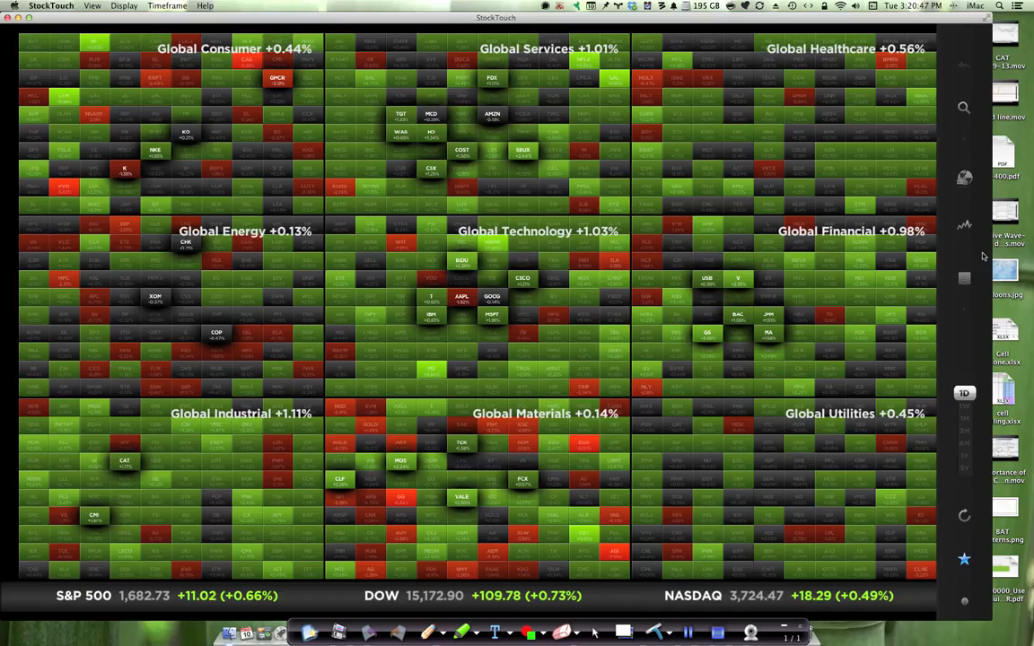
click(964, 278)
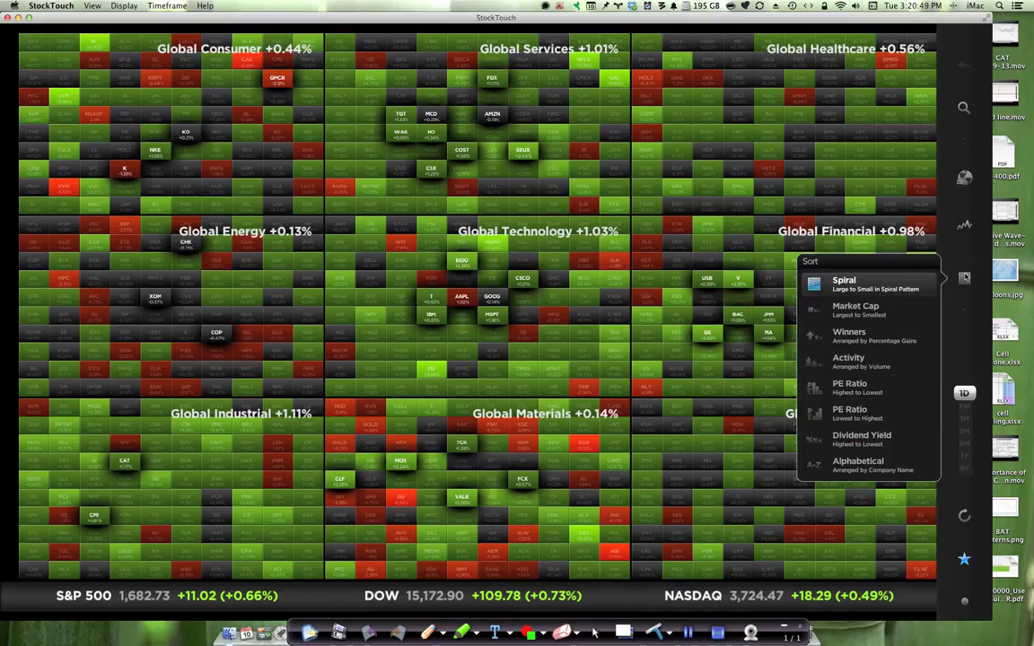
mouse_move(884, 317)
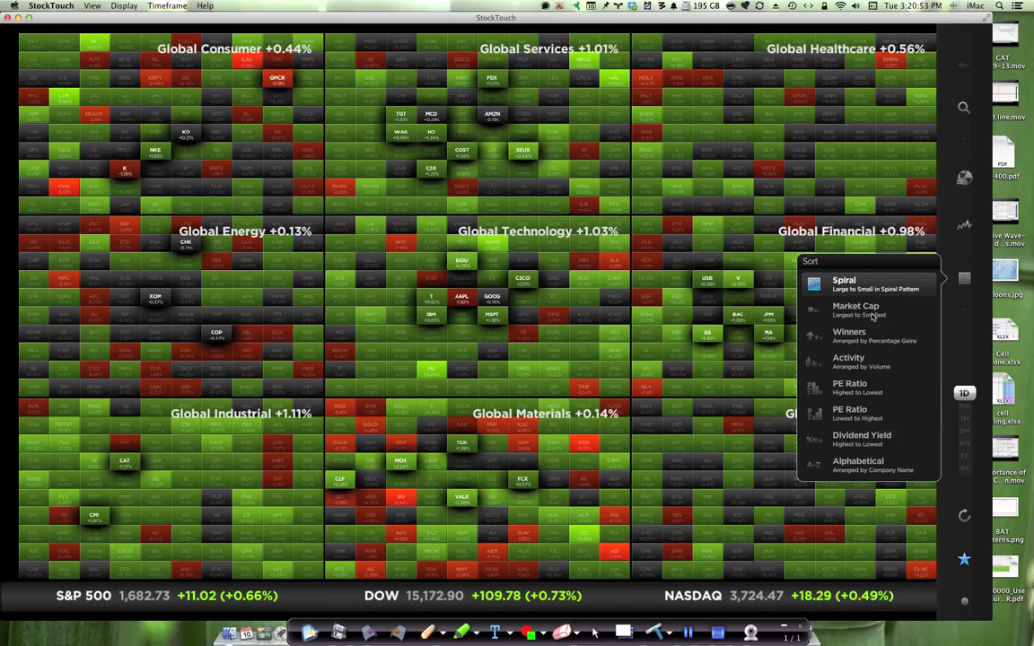
mouse_move(860, 339)
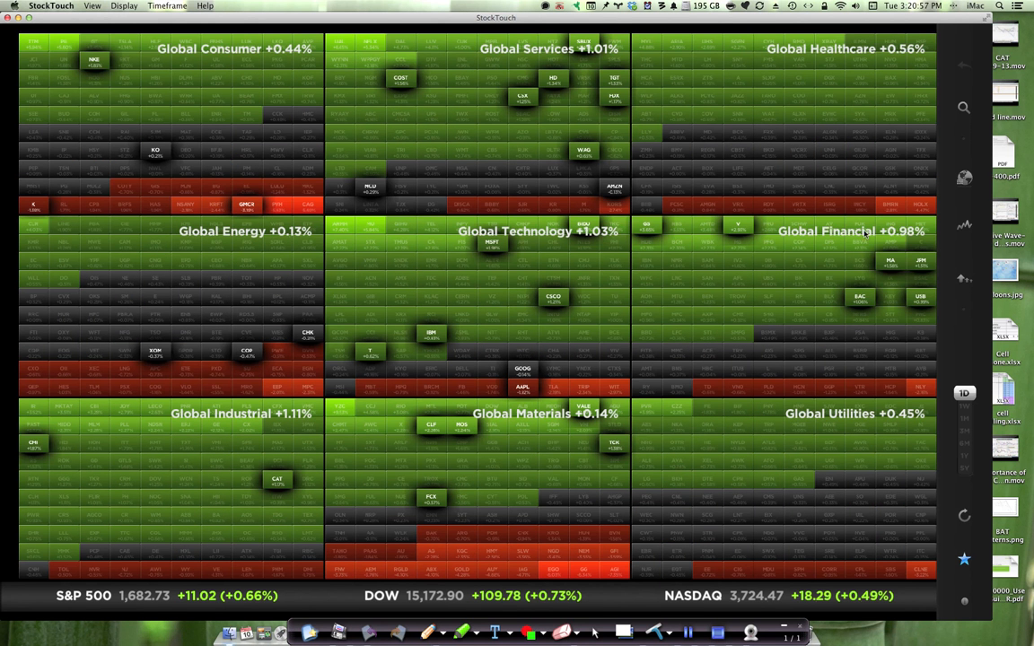
mouse_move(962, 283)
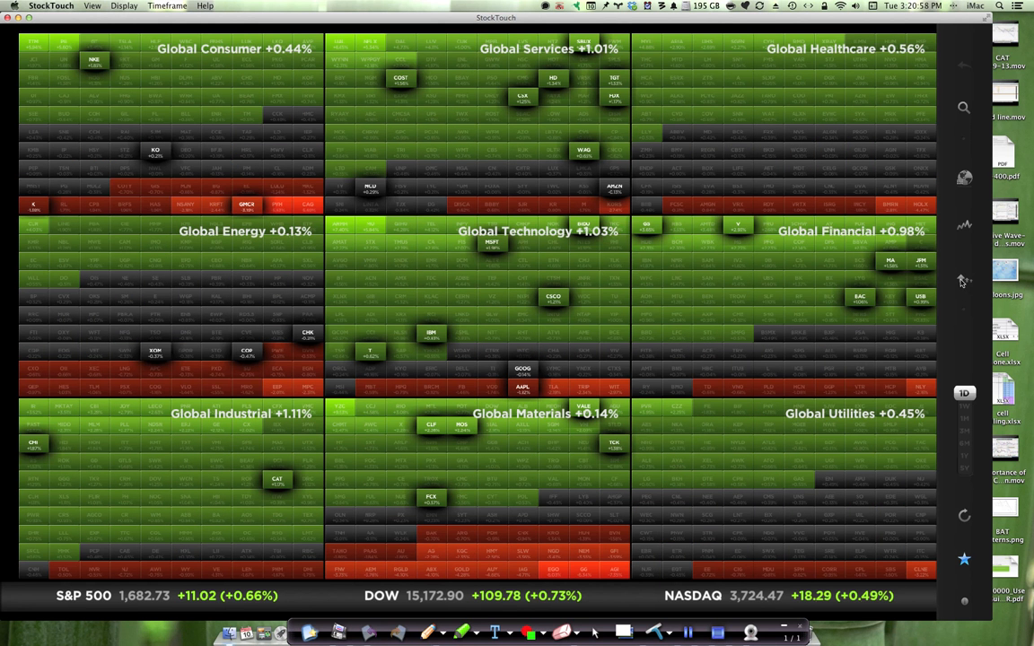
Bring up the sort order choices to apply the Winners order.
click(963, 278)
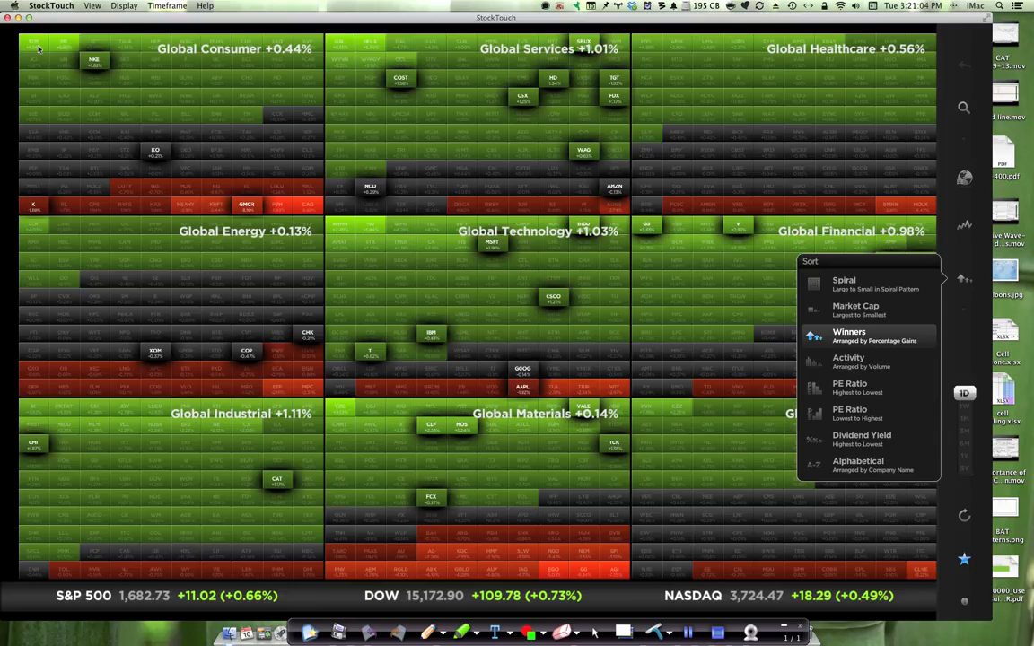
mouse_move(311, 210)
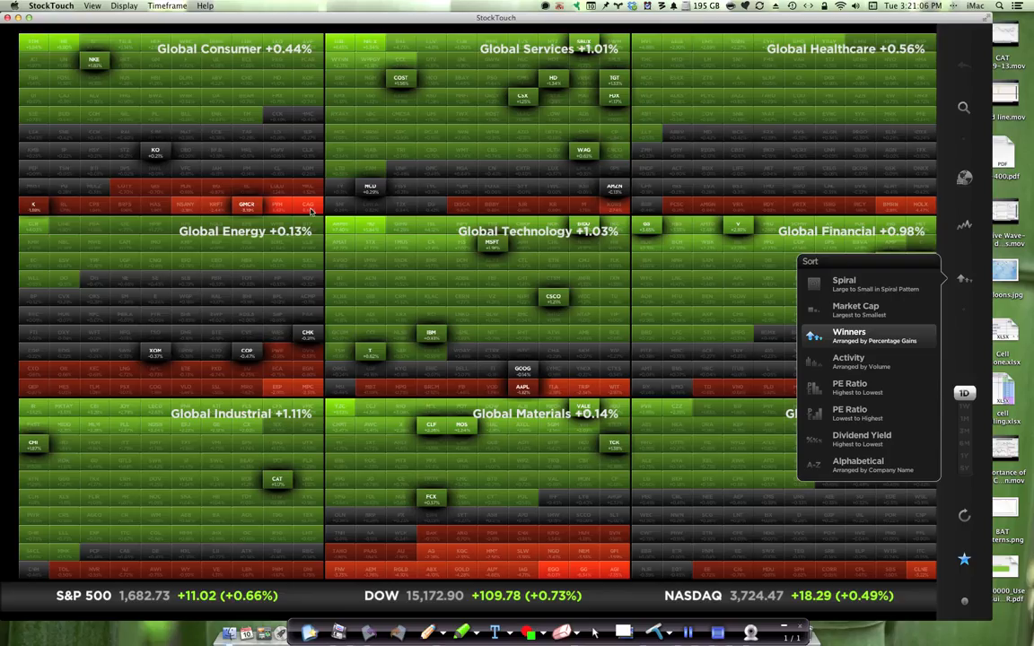
mouse_move(190, 151)
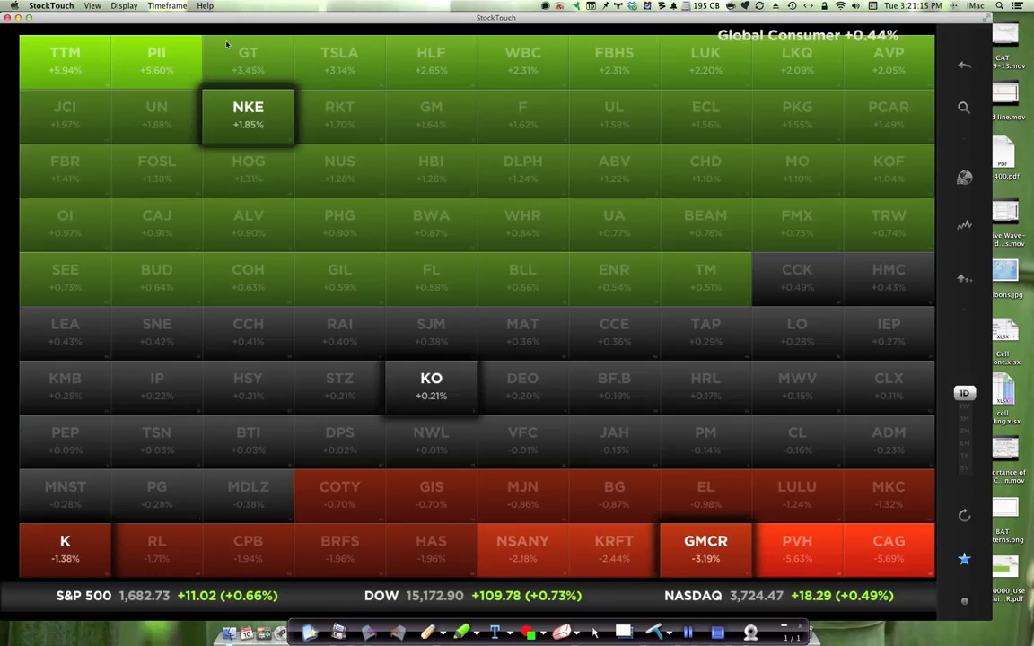
mouse_move(247, 60)
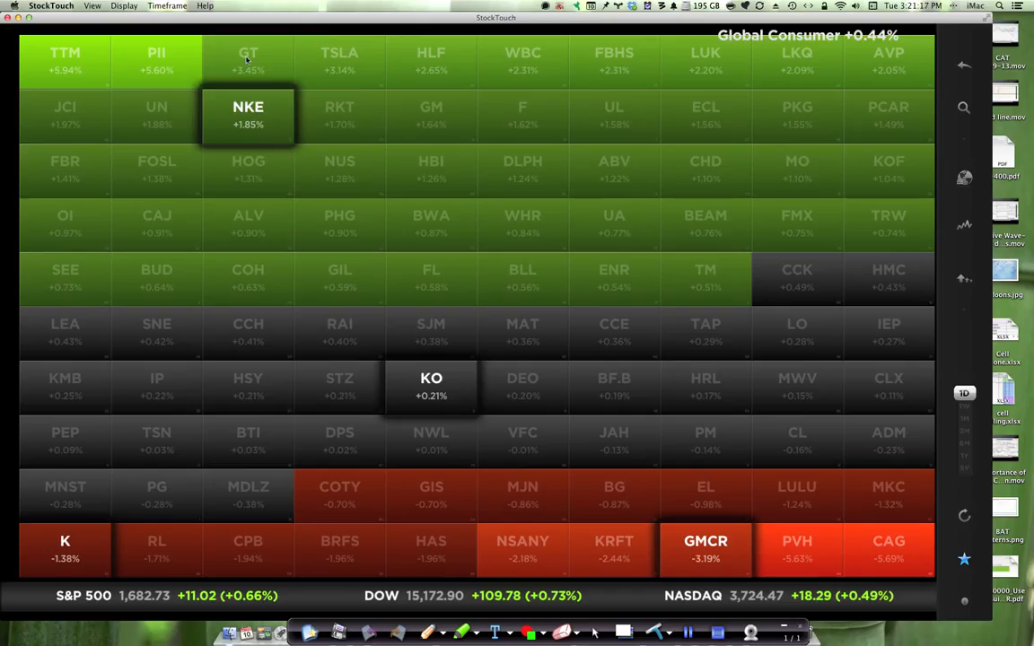
mouse_move(723, 554)
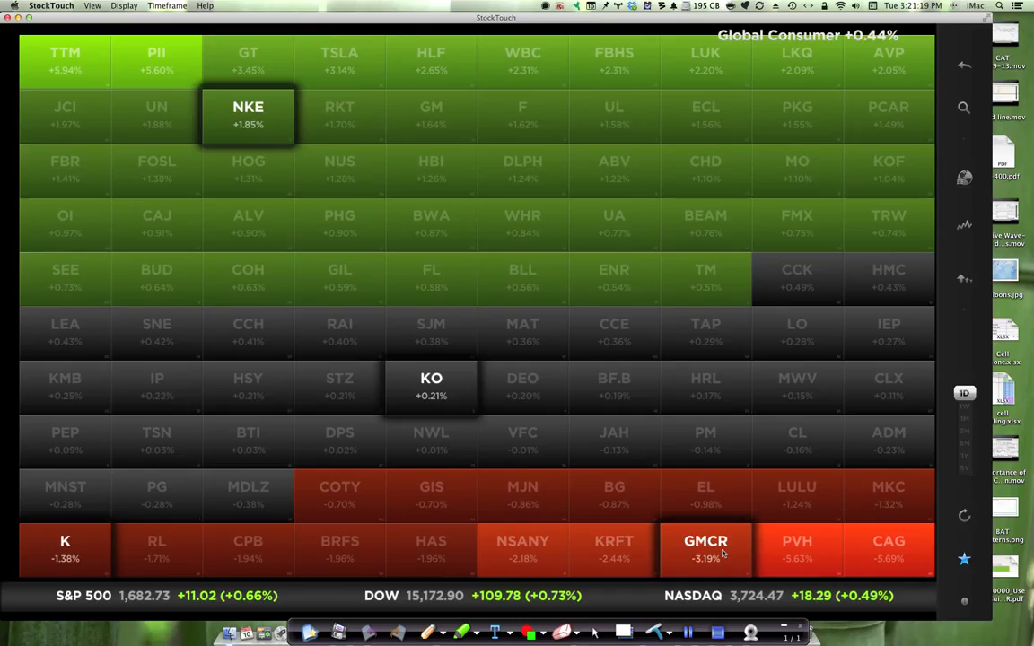
mouse_move(960, 103)
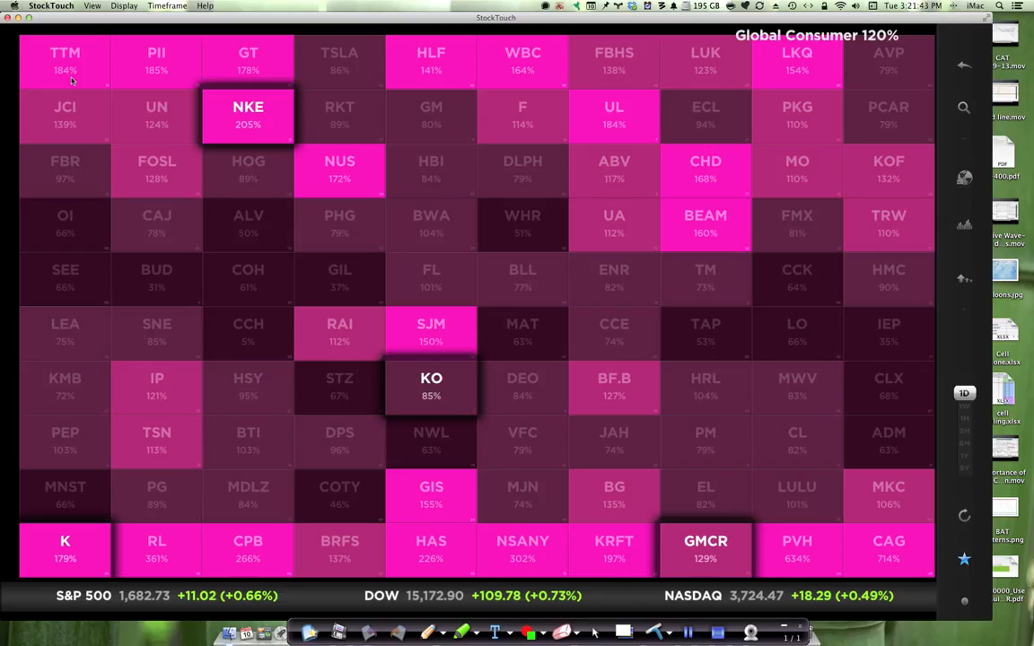
mouse_move(738, 469)
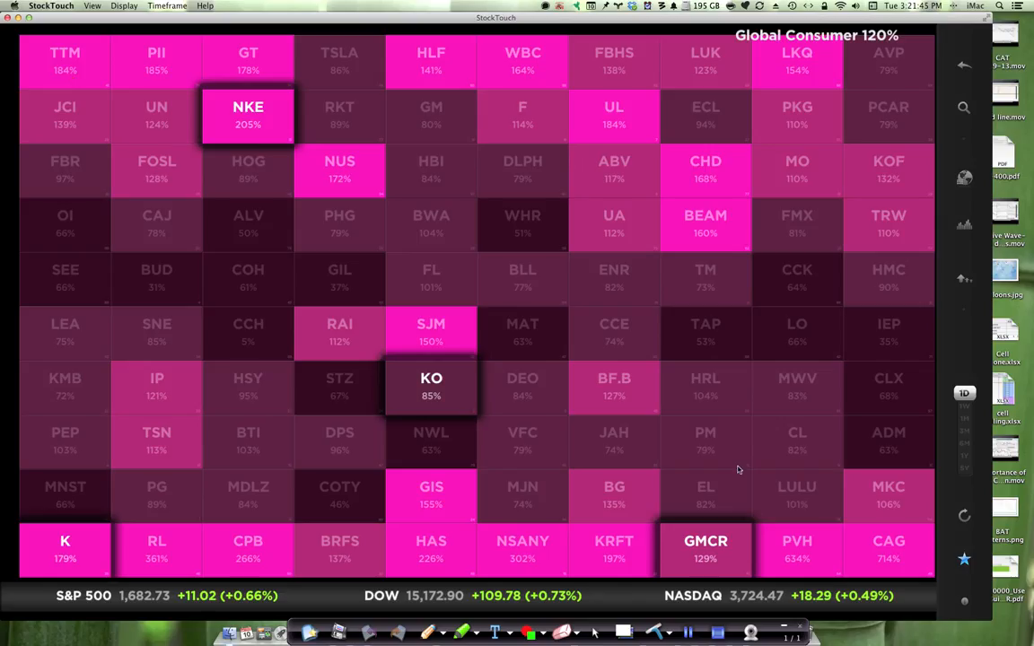
mouse_move(868, 548)
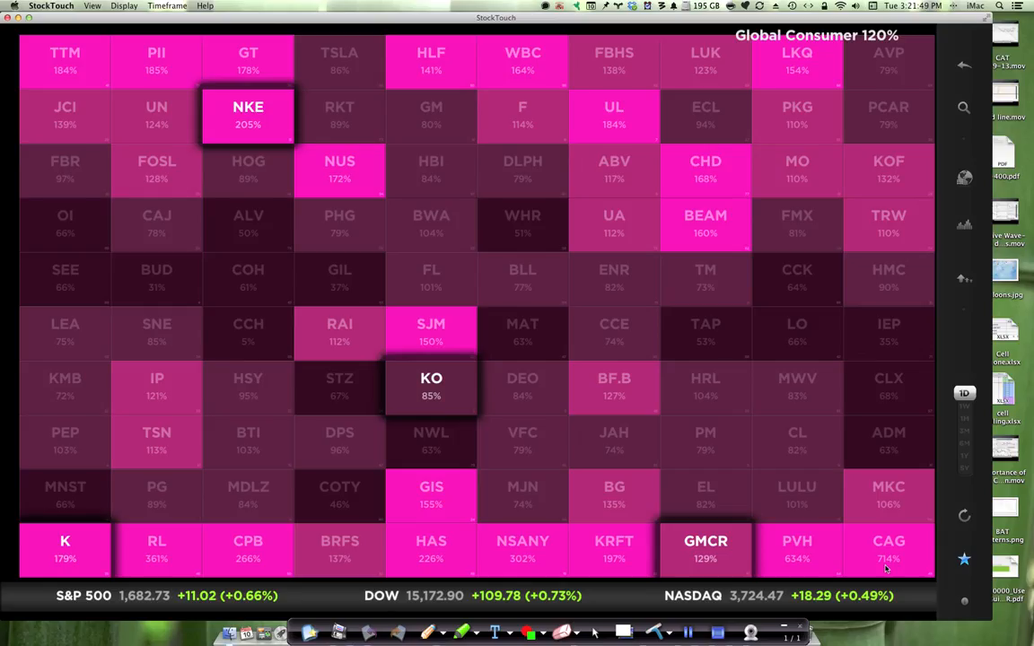
mouse_move(158, 126)
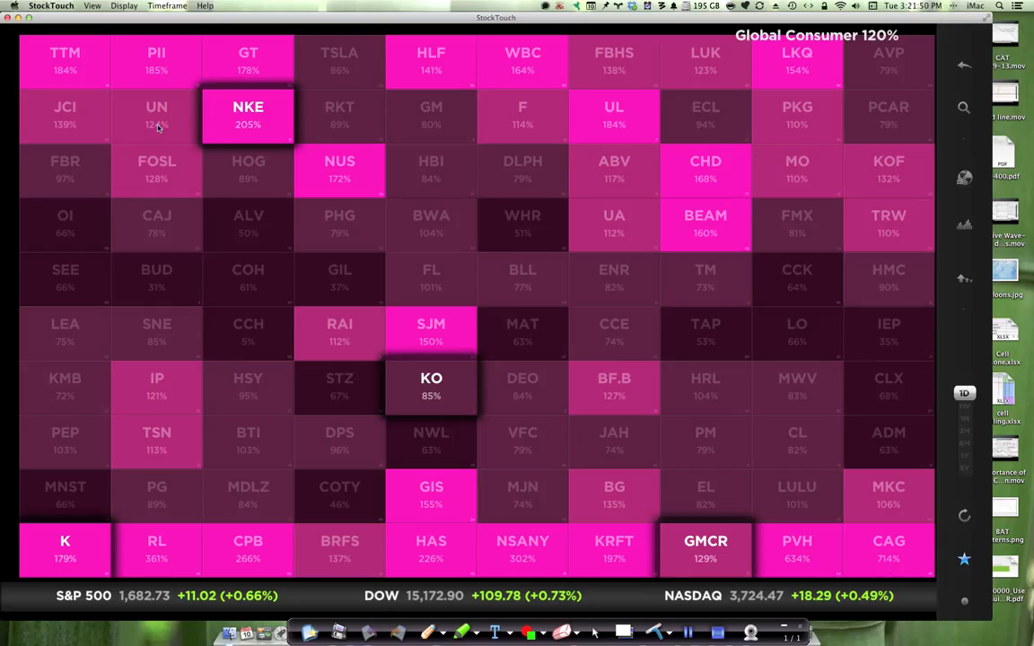
mouse_move(61, 63)
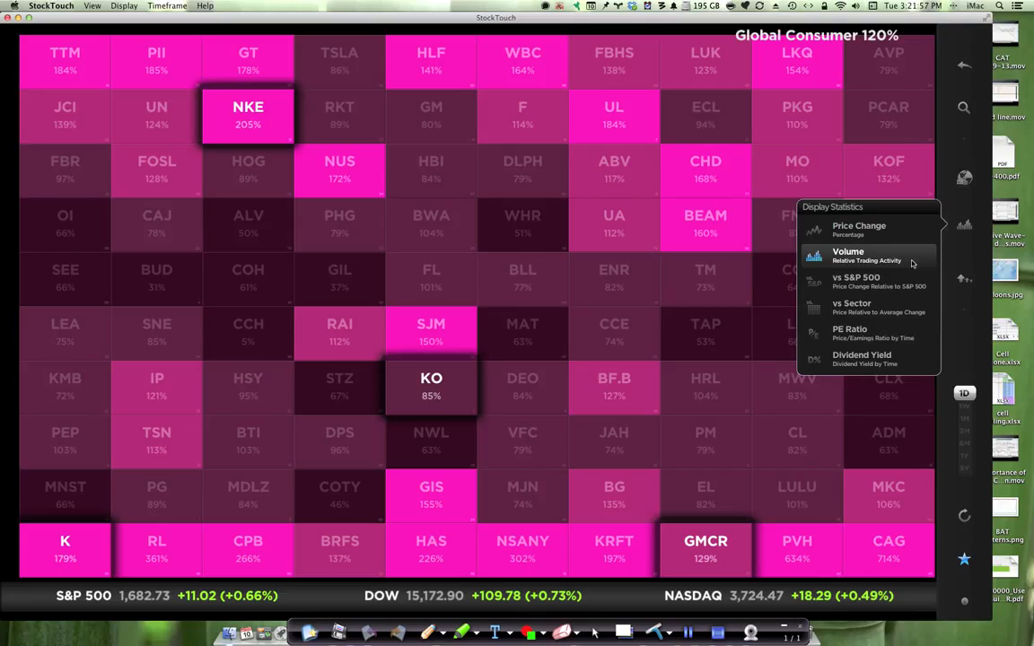
Show Global Consumer changes vs S&P 500, with the Display Statistics choices listed again.
click(859, 230)
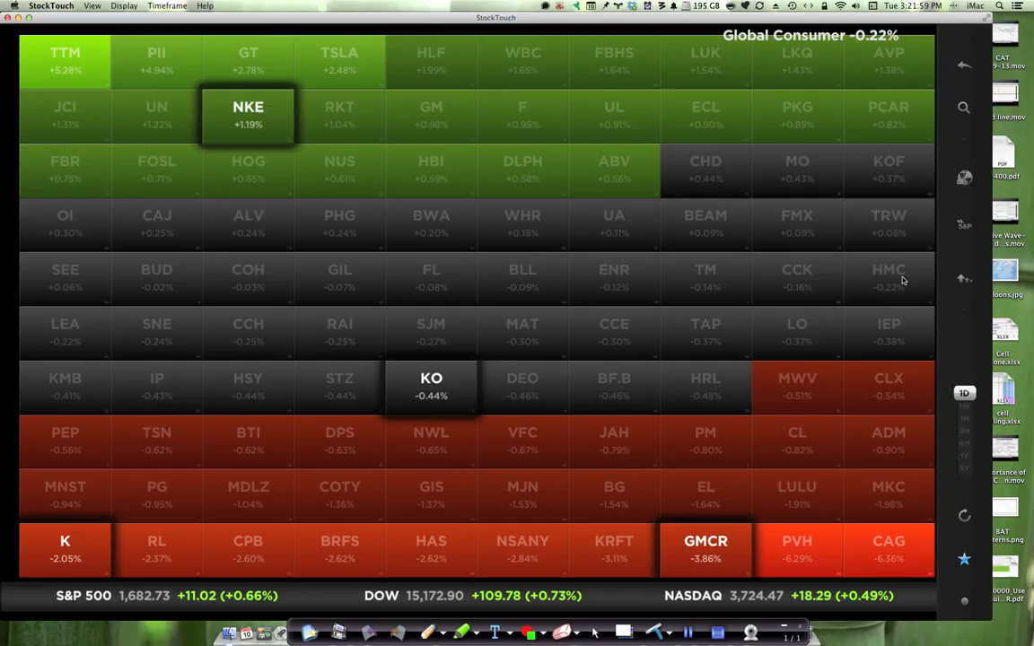
mouse_move(611, 188)
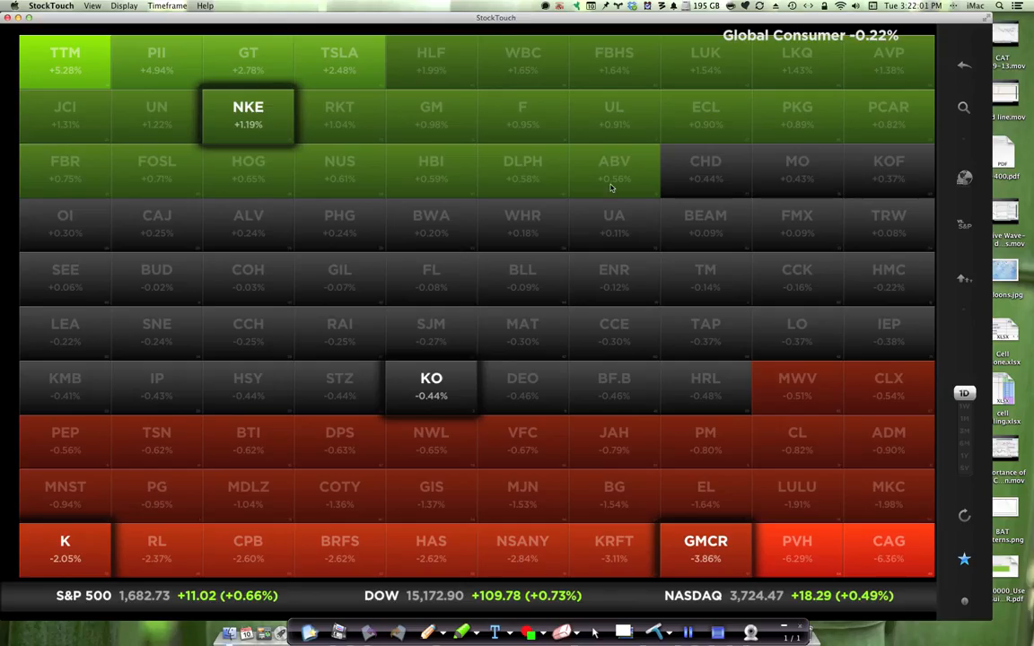
mouse_move(964, 189)
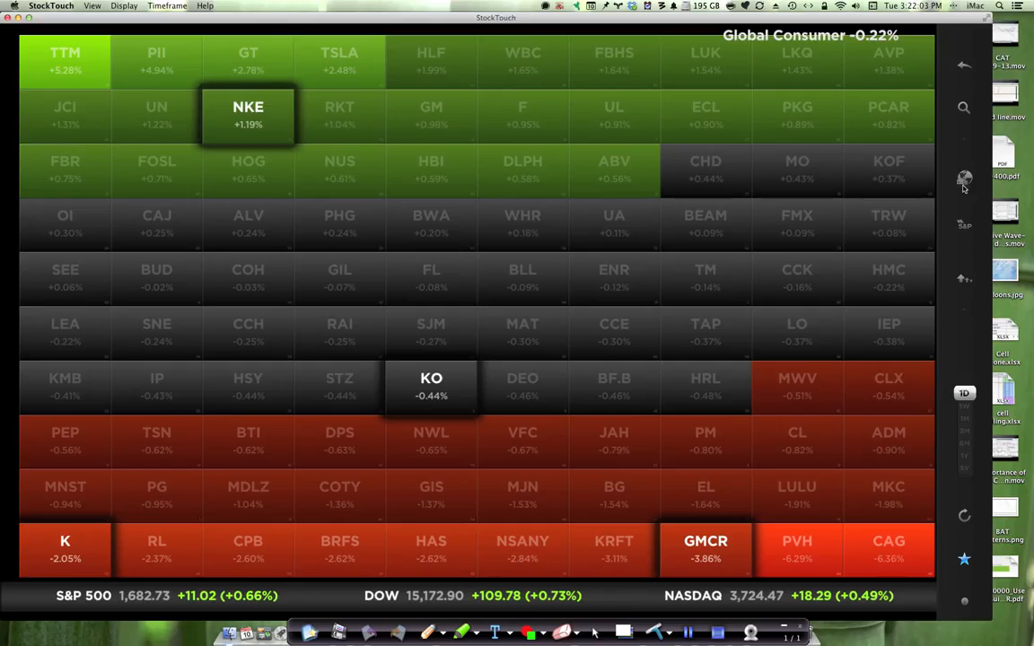
click(964, 178)
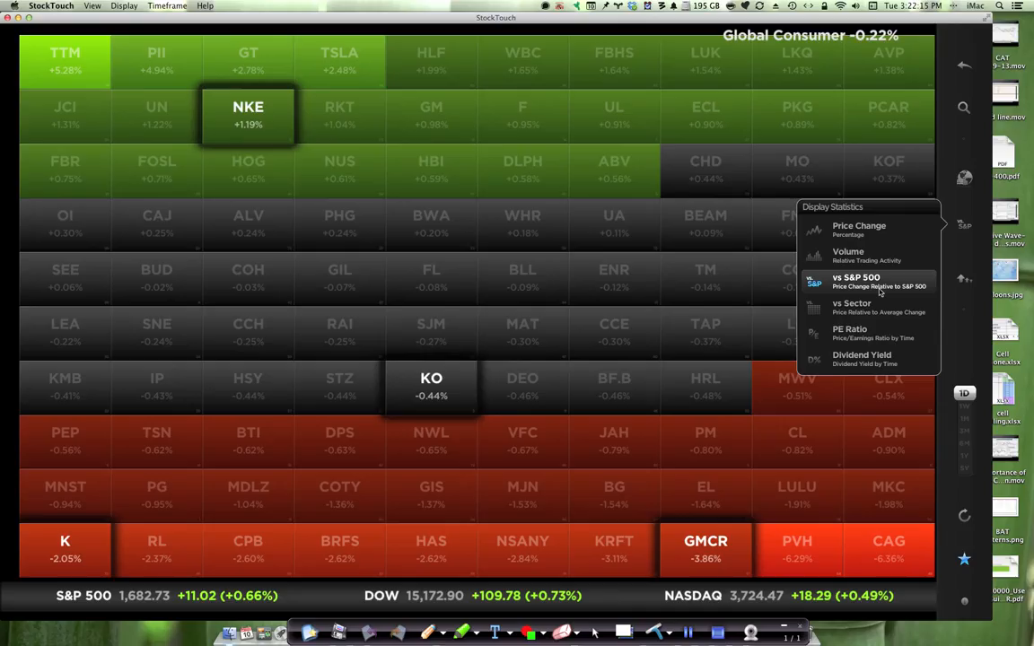
mouse_move(263, 128)
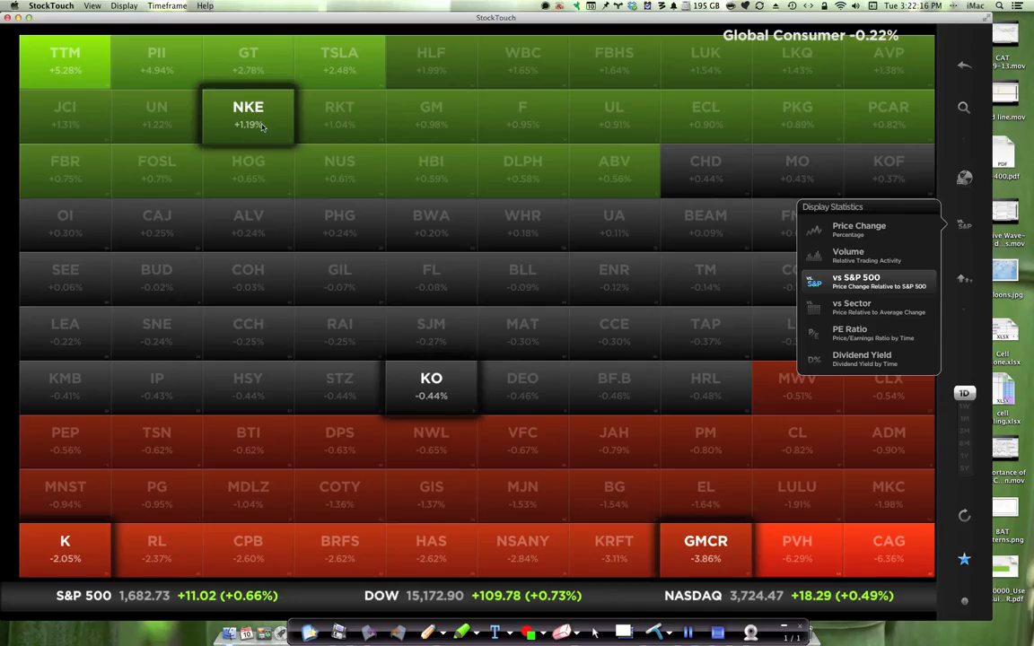
Sort Global Consumer stocks by Activity (volume), with the sort choices shown again.
click(965, 278)
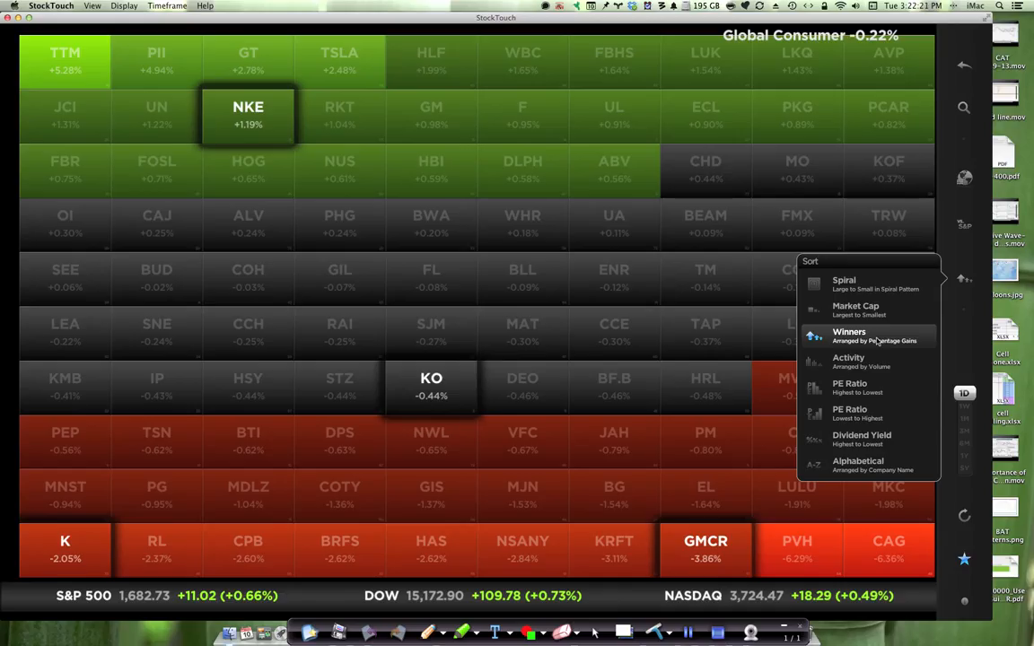
mouse_move(873, 359)
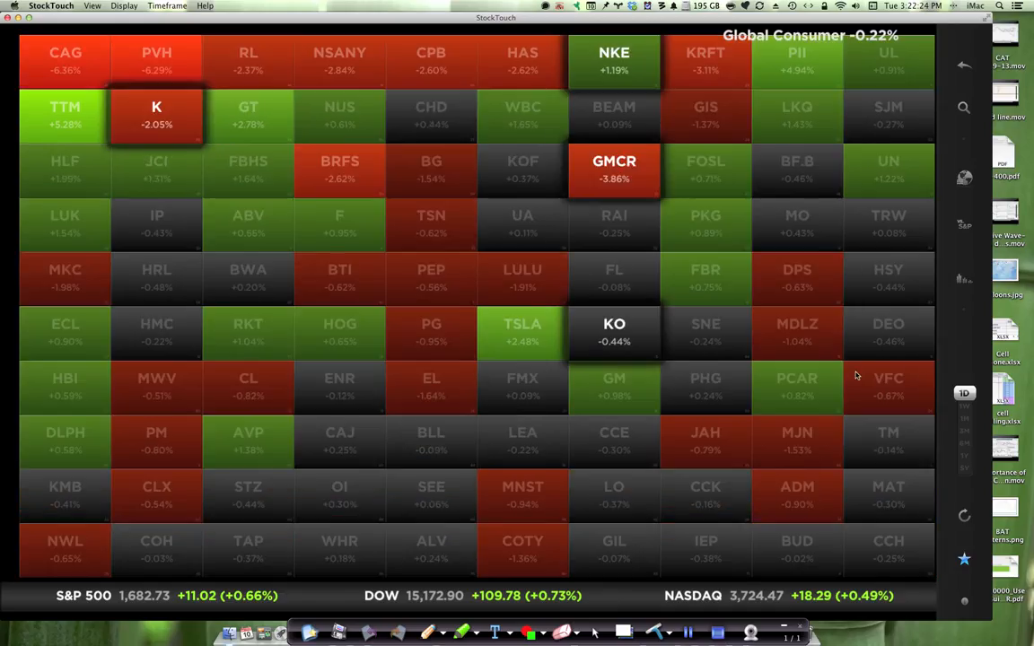
mouse_move(812, 320)
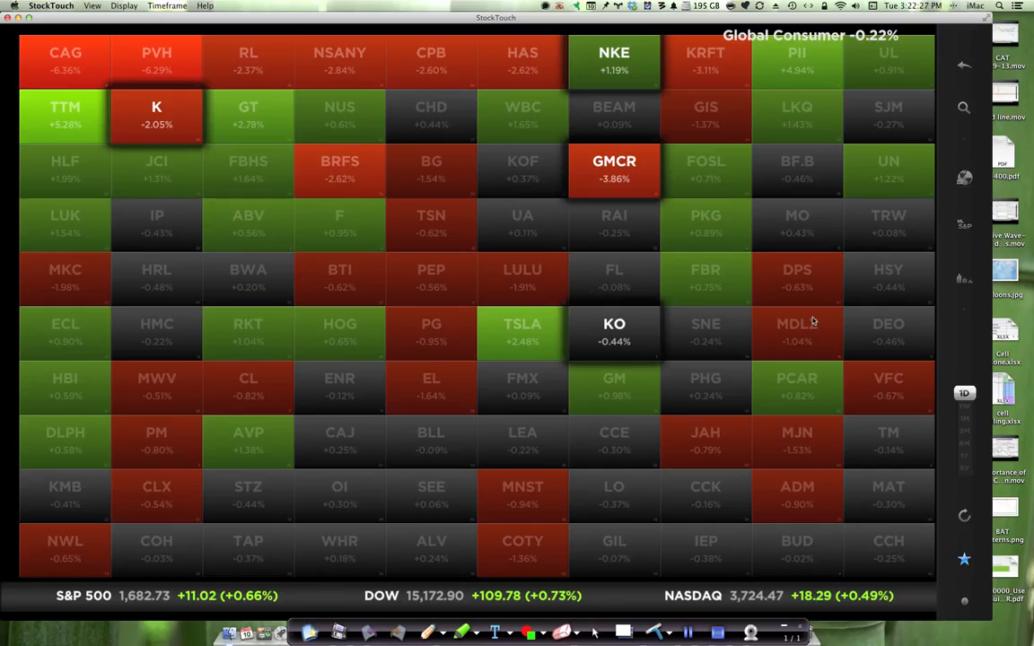
mouse_move(967, 285)
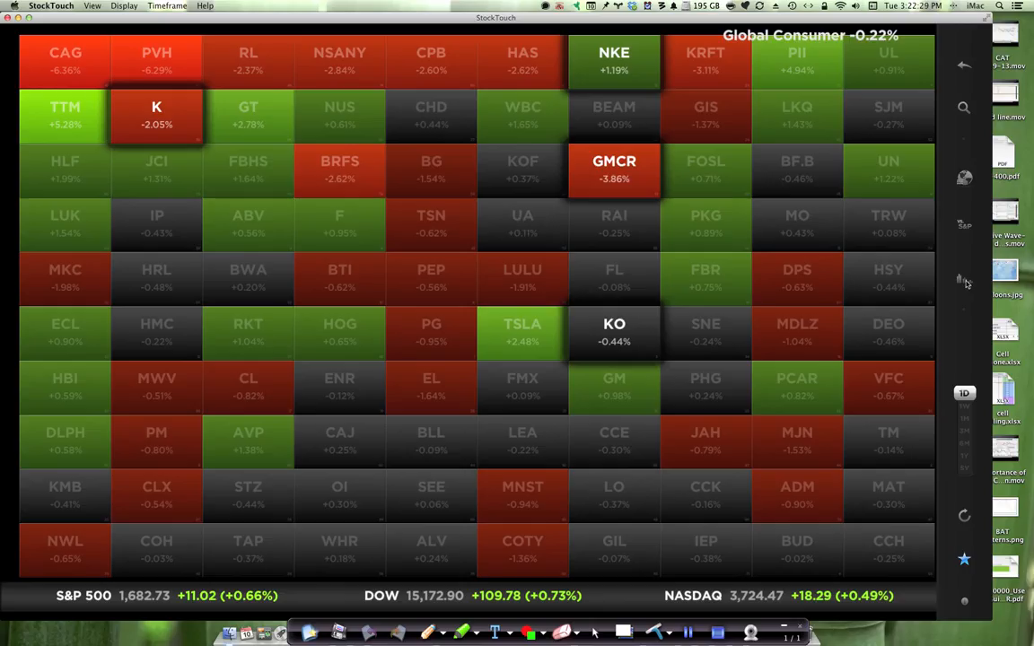
click(964, 279)
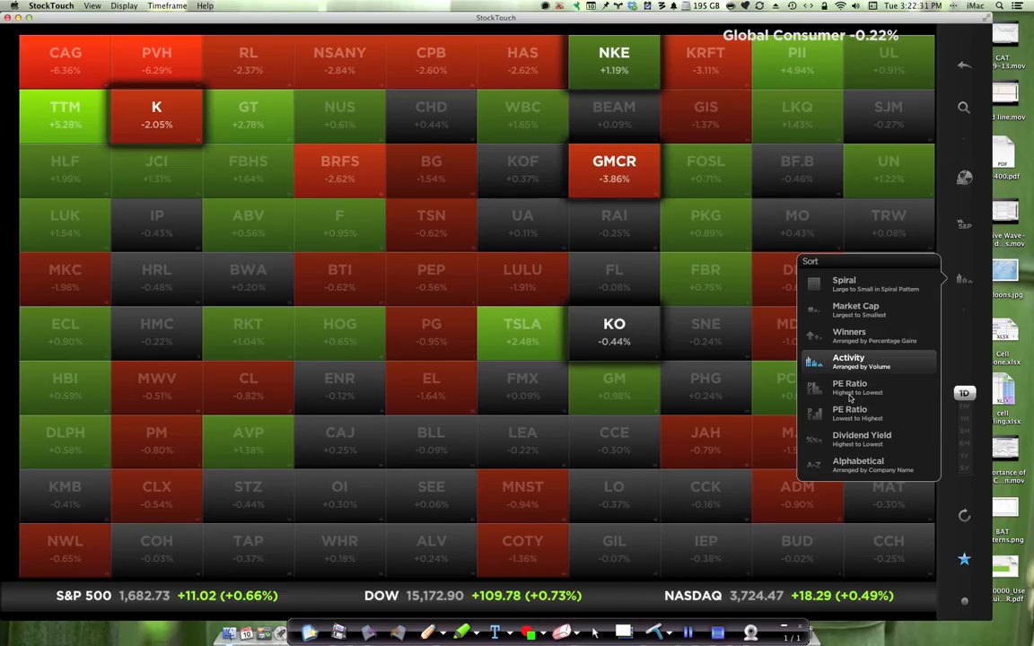
mouse_move(850, 422)
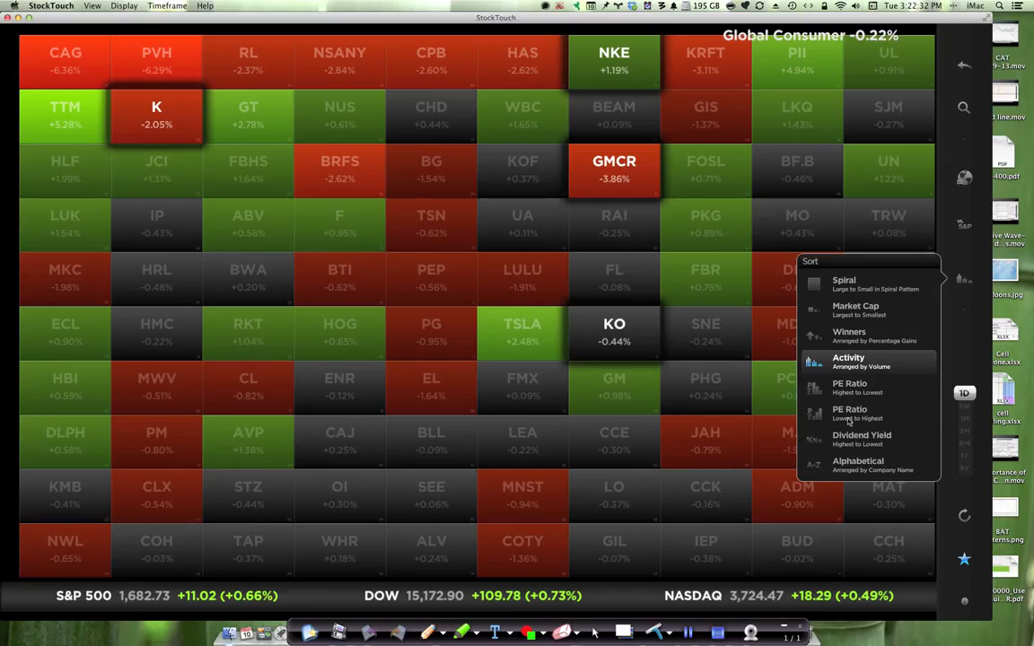
mouse_move(843, 447)
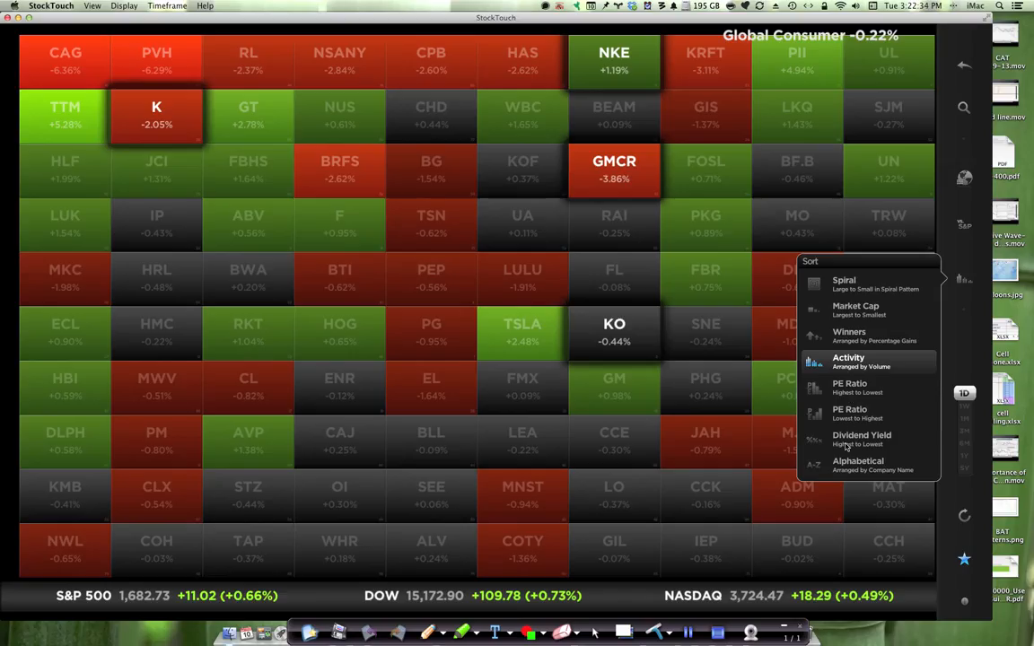
mouse_move(917, 355)
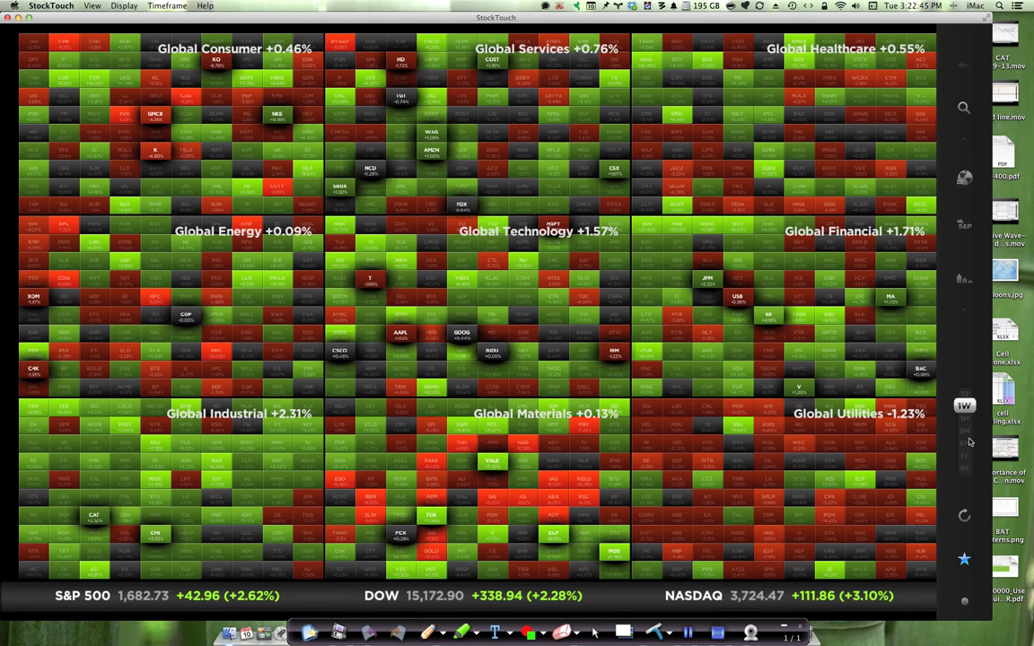
Lengthen the all-sector map's timeframe to one month and then further.
click(964, 418)
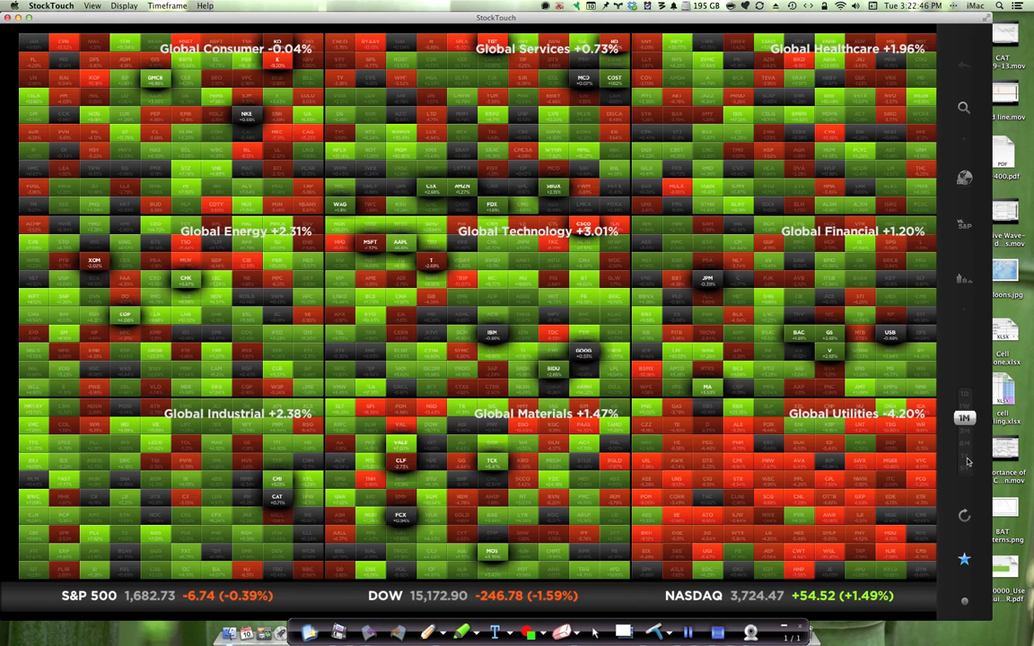
click(964, 456)
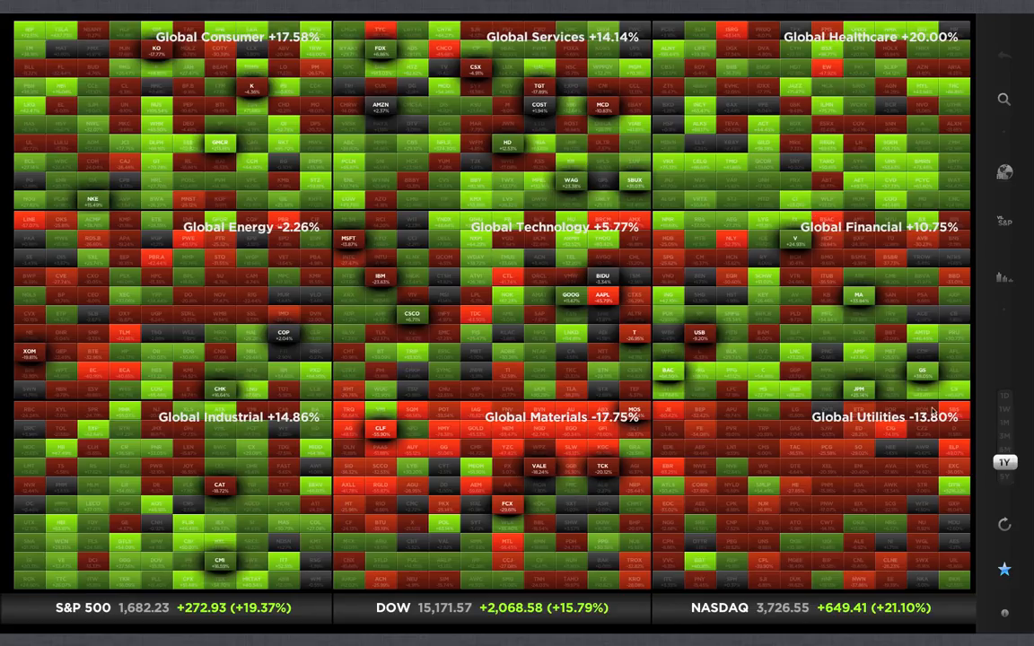
mouse_move(448, 430)
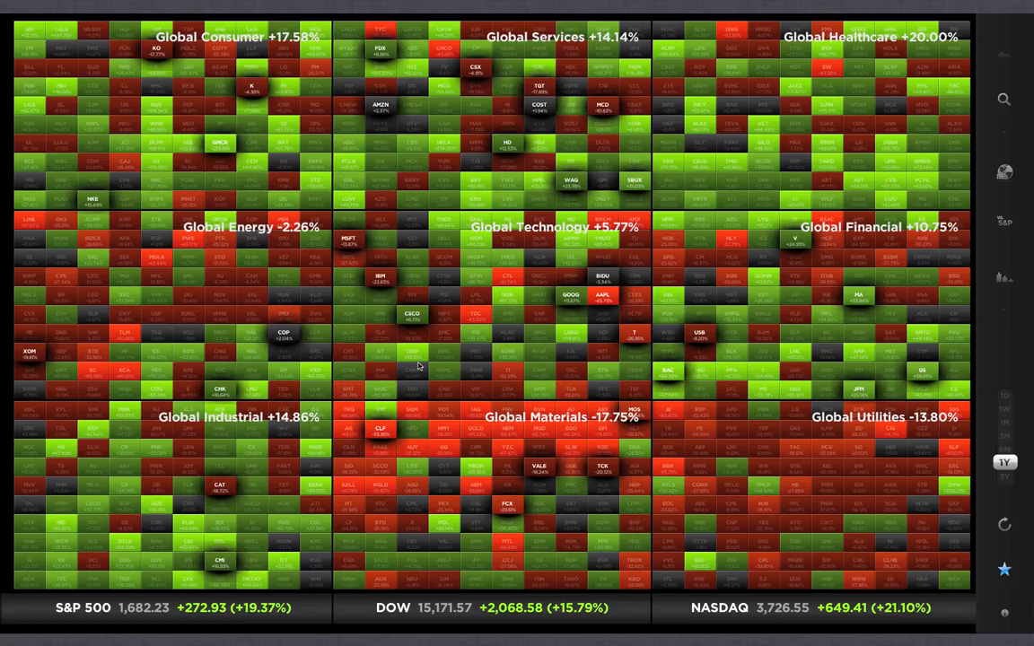
mouse_move(446, 366)
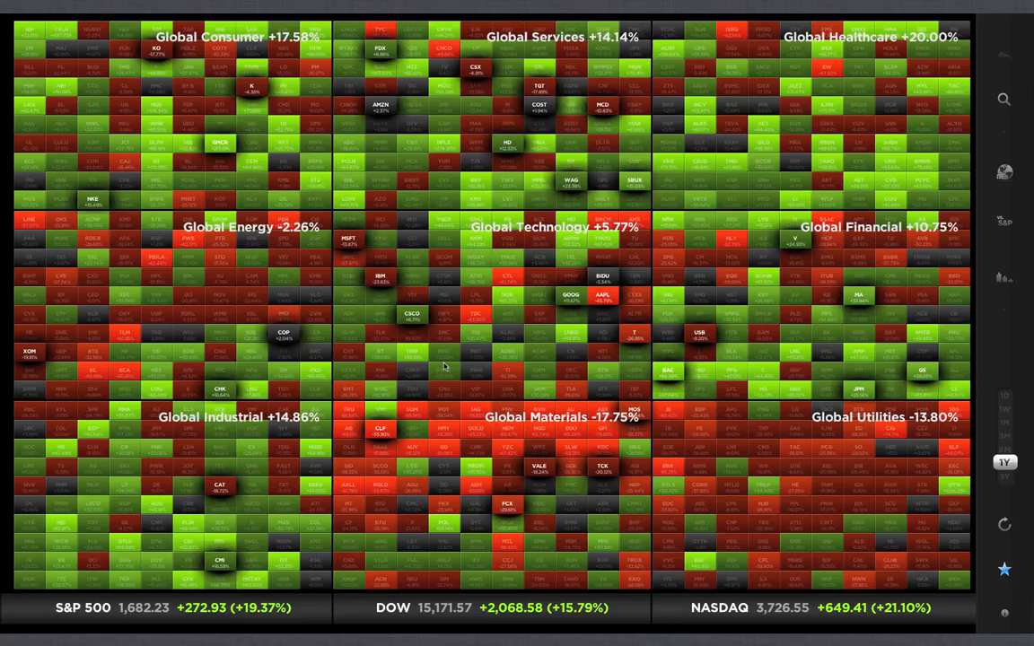
mouse_move(510, 367)
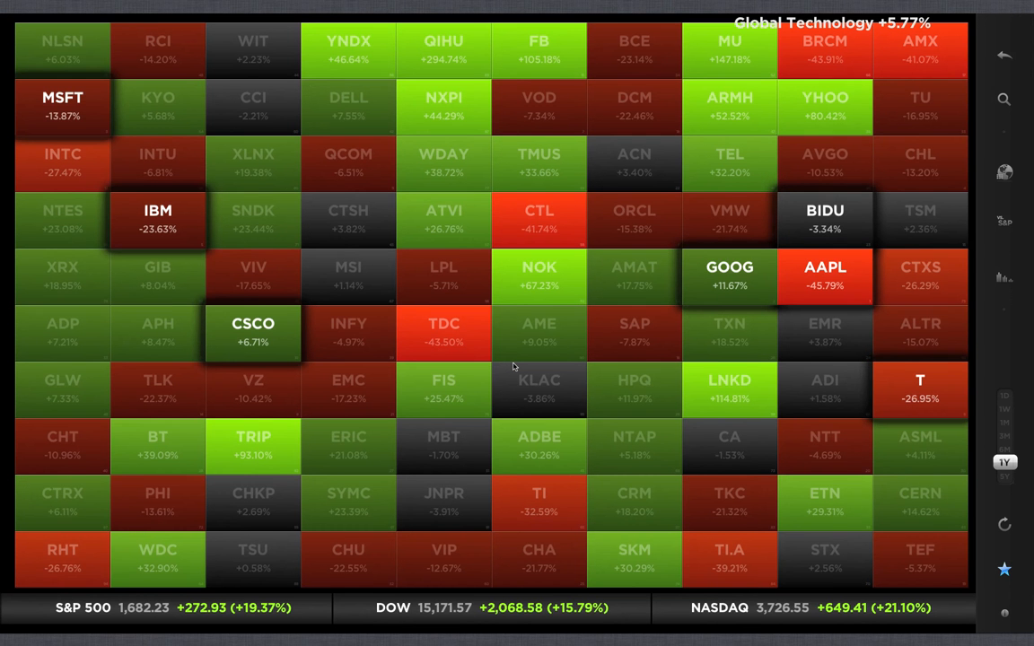
mouse_move(753, 448)
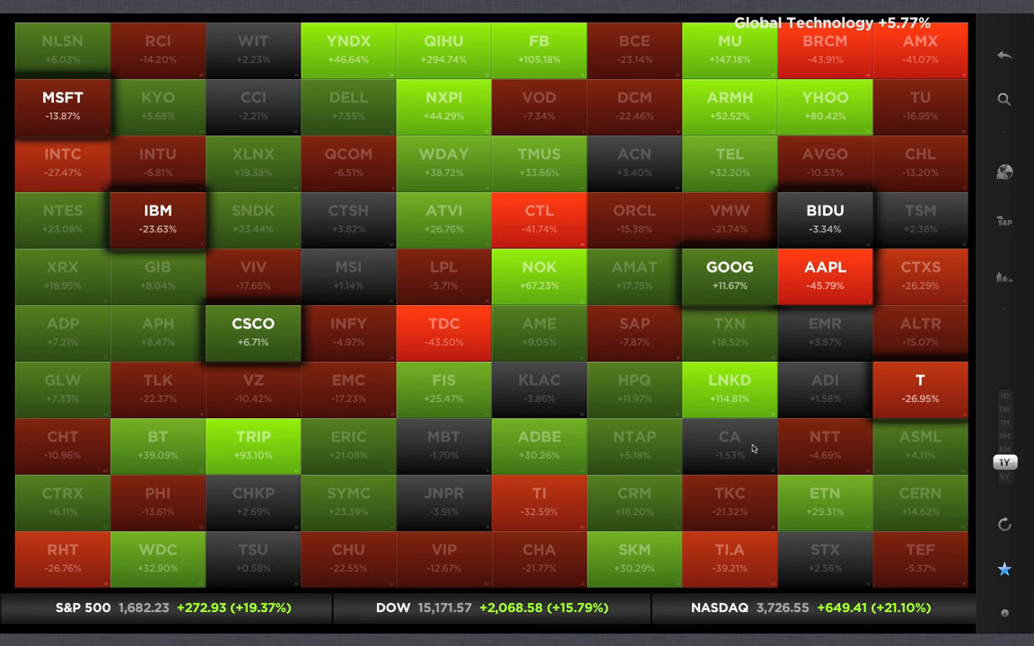